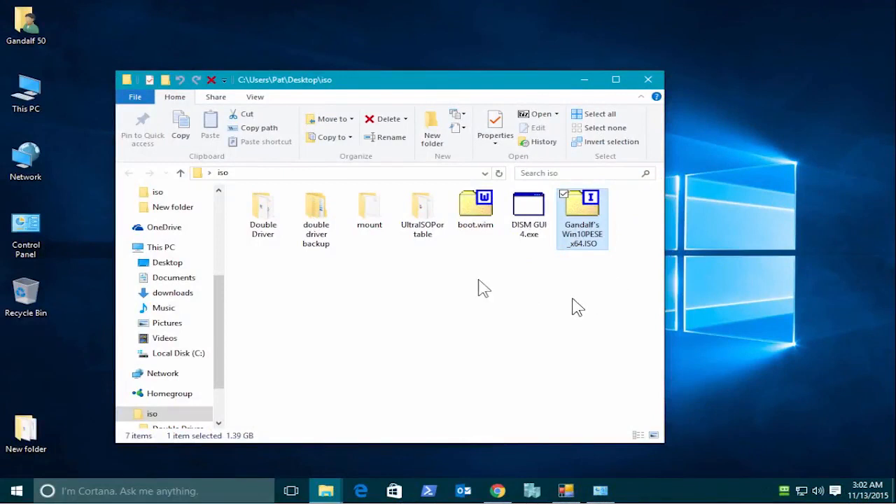
pyautogui.moveTo(592, 287)
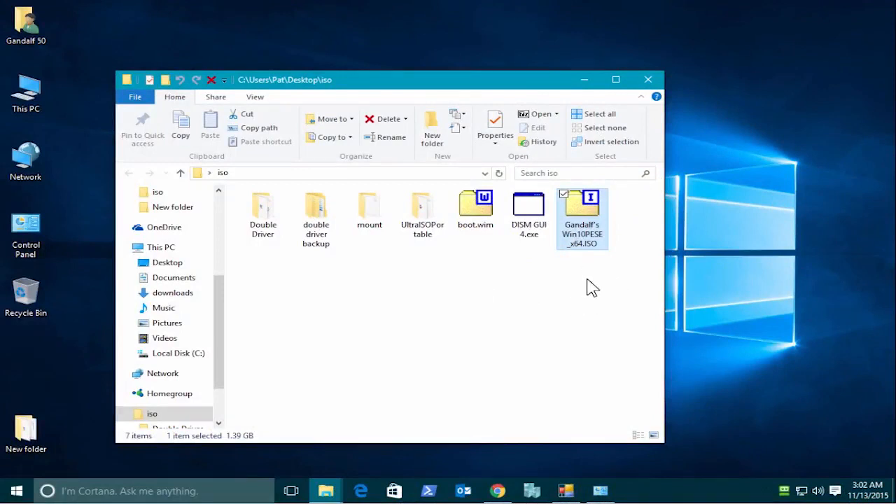
pyautogui.moveTo(602, 210)
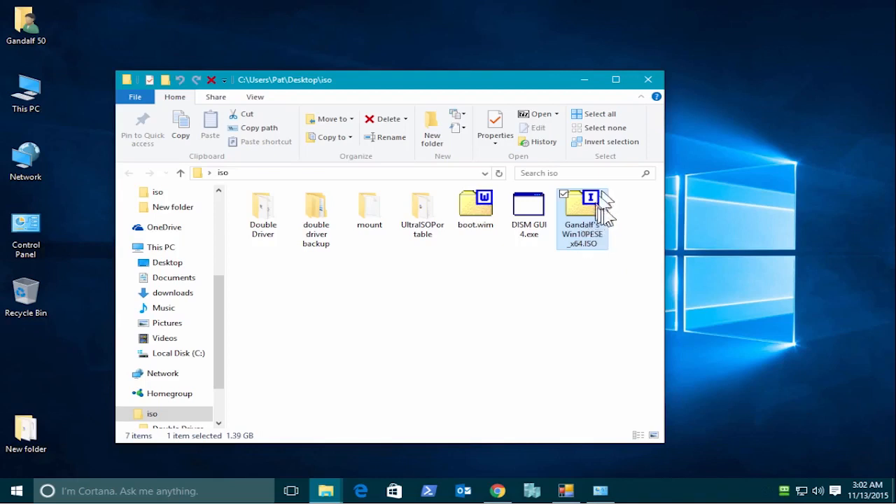
pyautogui.moveTo(609, 227)
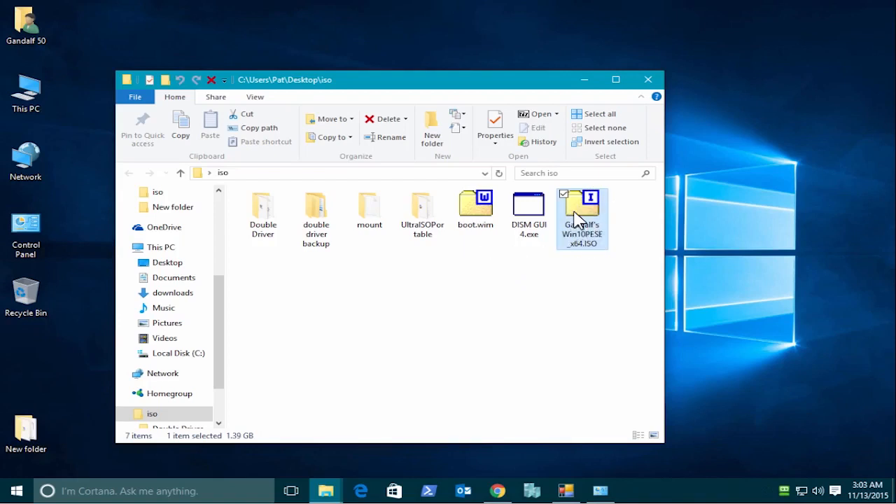
# - Open the Win10PESE ISO in 7-Zip File Manager and browse into its folders
pyautogui.rightClick(582, 214)
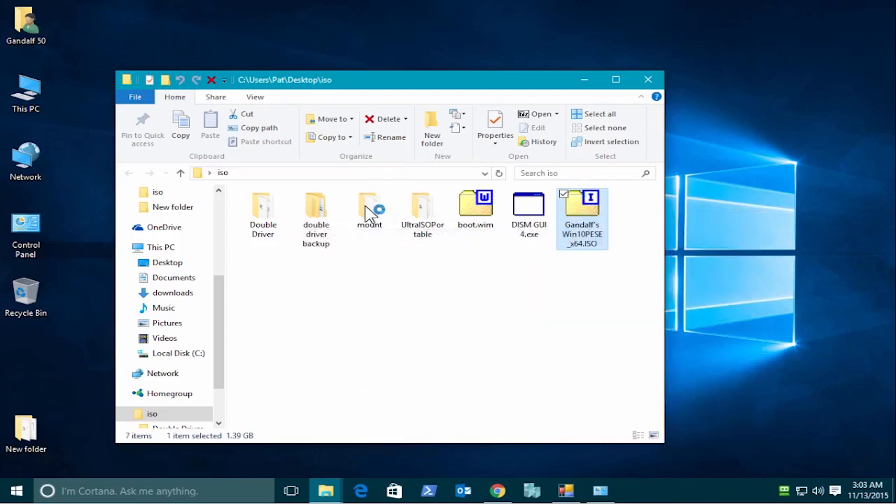
pyautogui.doubleClick(582, 217)
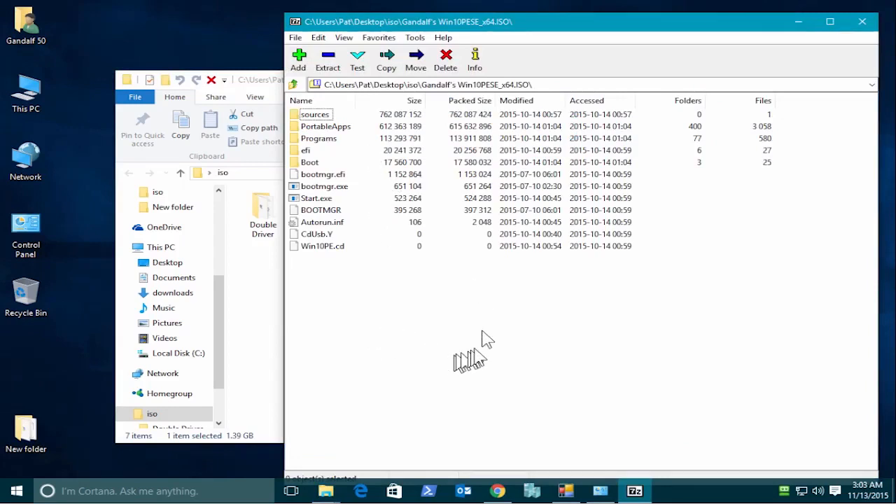
pyautogui.doubleClick(315, 114)
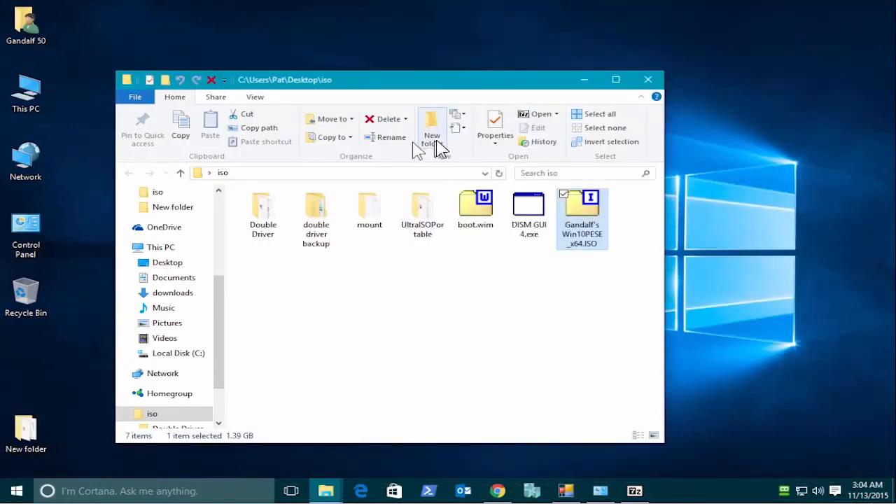
pyautogui.moveTo(448, 189)
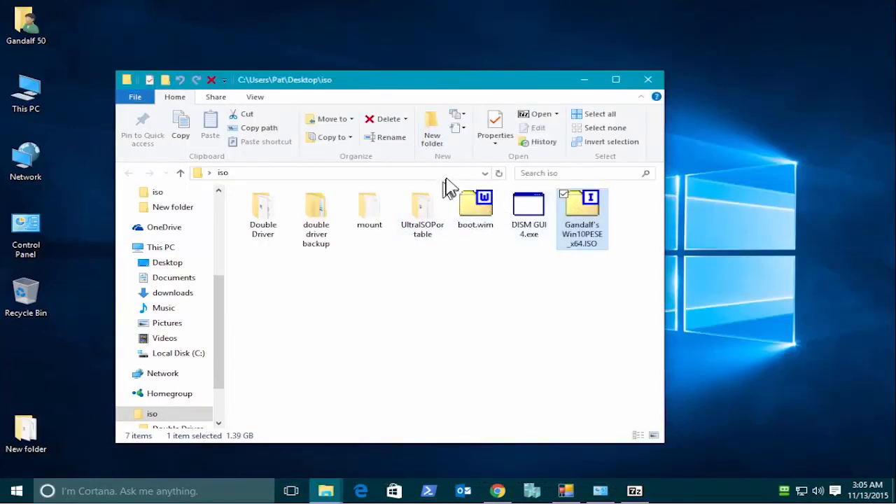
# - Enter the UltraISOPortable folder and select UltraISOPortable.exe
pyautogui.doubleClick(422, 209)
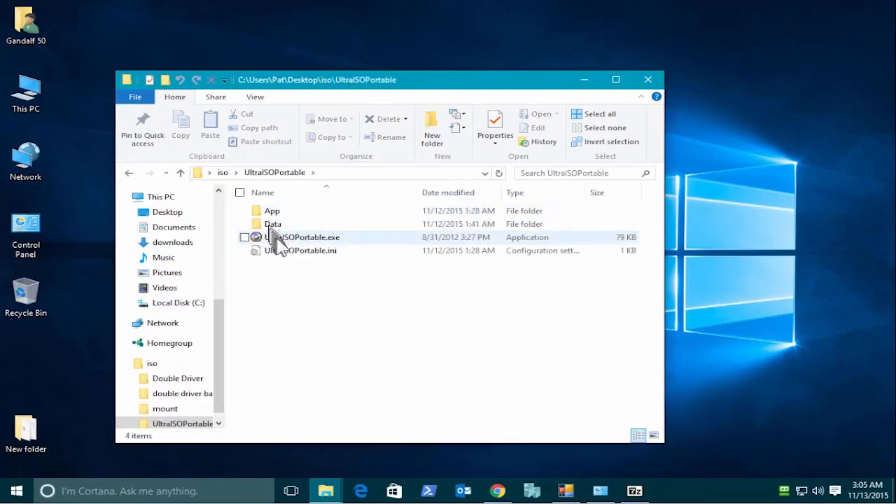
pyautogui.click(301, 237)
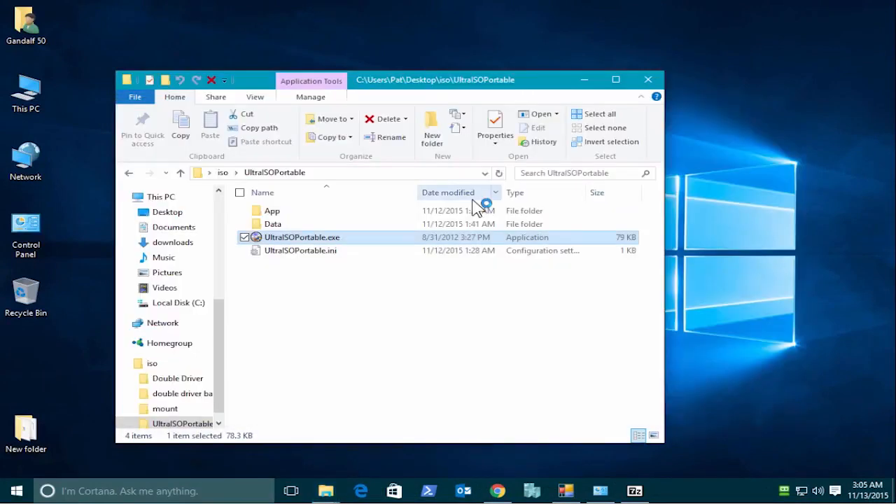
# - Launch UltraISO, load the Win10PESE ISO and open its sources folder showing boot.wim
pyautogui.doubleClick(301, 237)
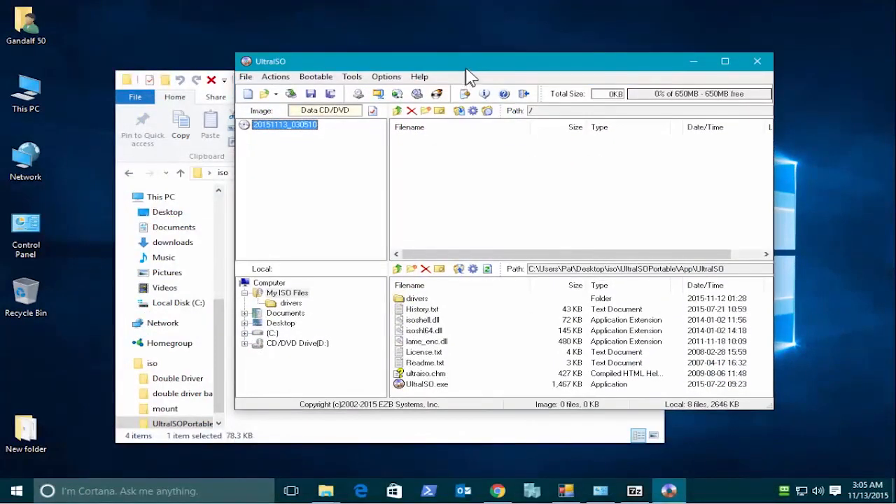
pyautogui.click(269, 93)
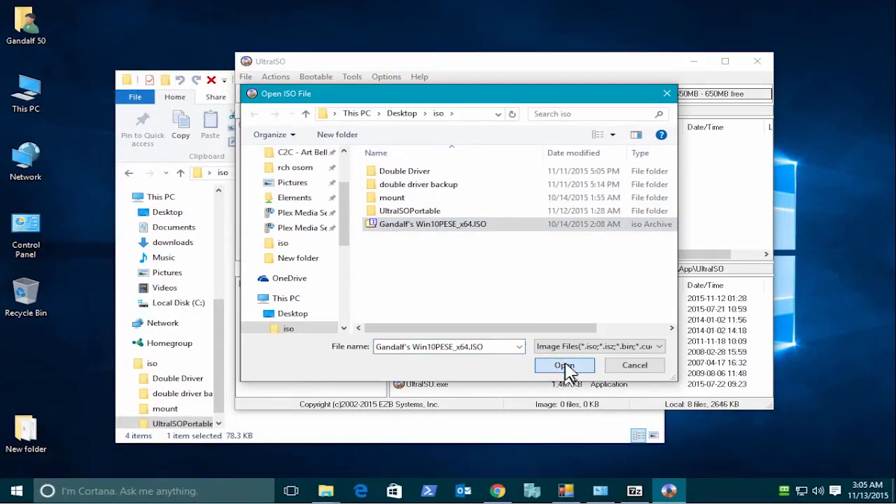
pyautogui.click(564, 364)
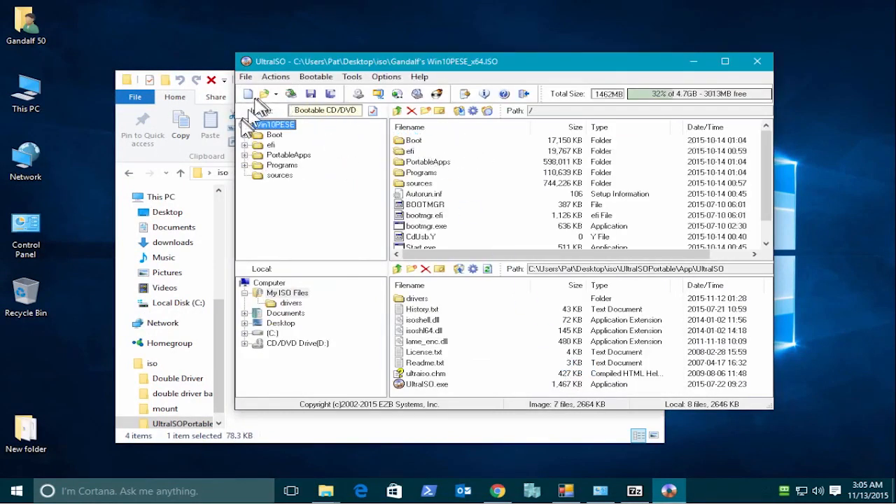
pyautogui.click(279, 174)
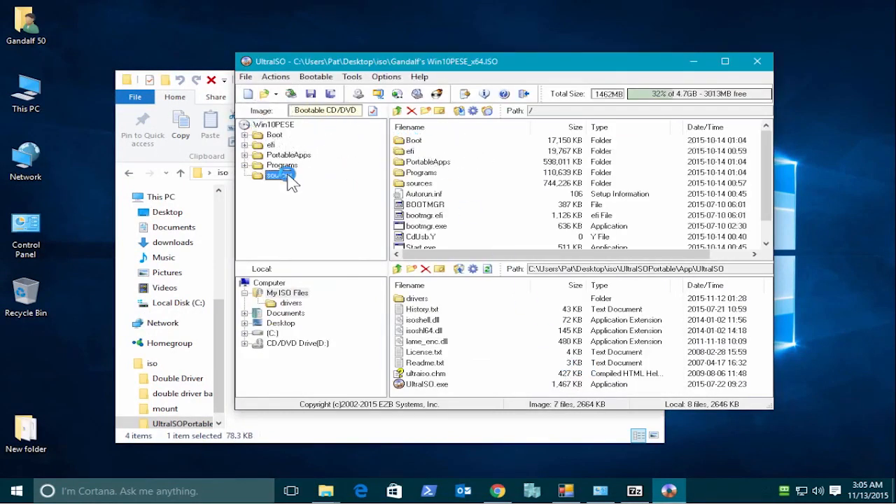
pyautogui.doubleClick(279, 175)
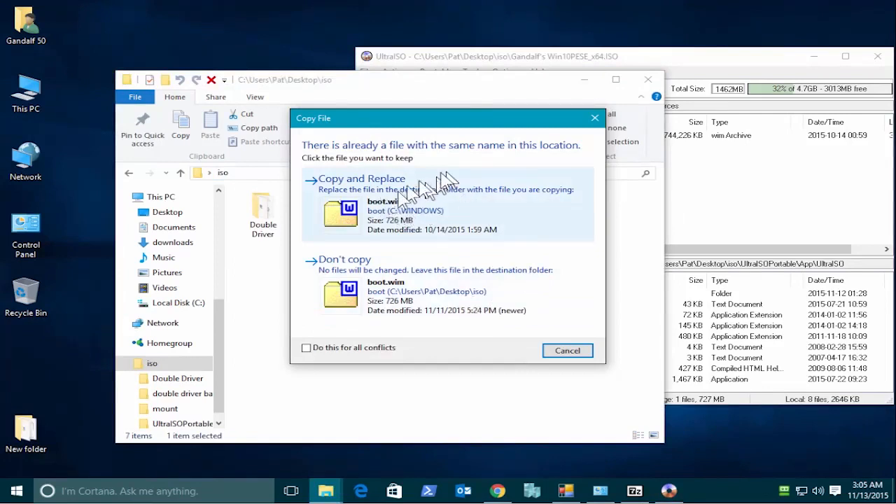
pyautogui.click(361, 178)
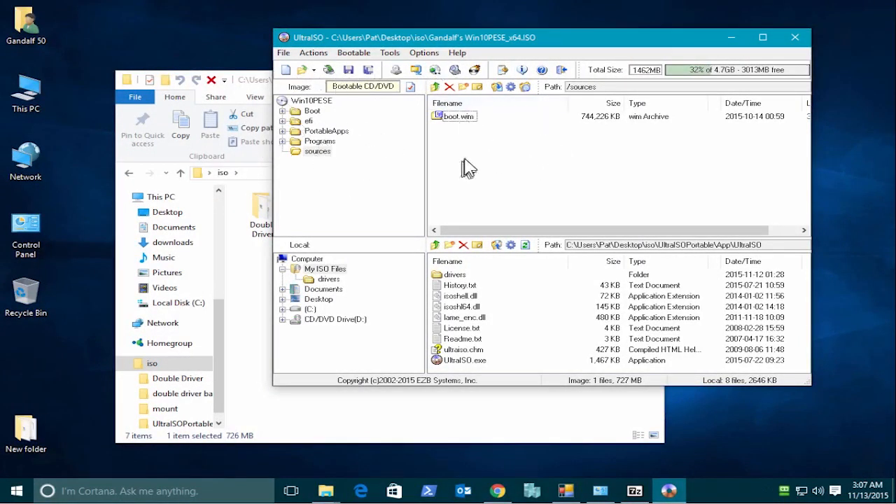
pyautogui.moveTo(424, 140)
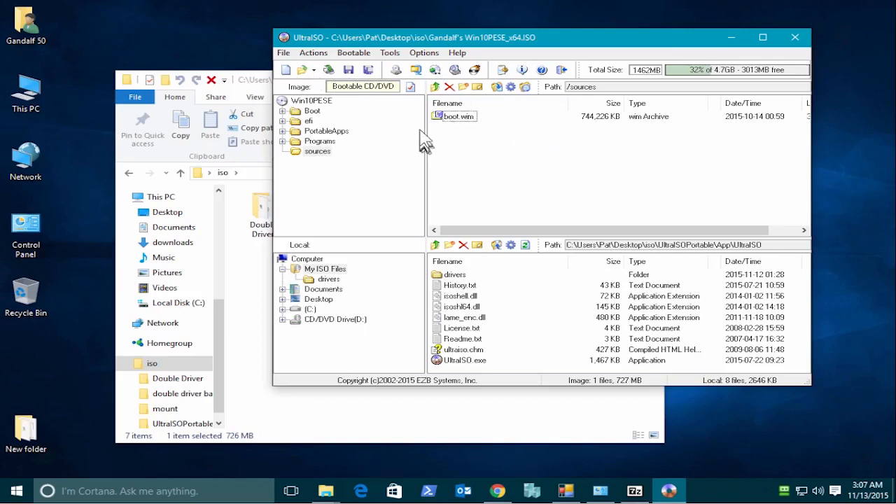
pyautogui.moveTo(378, 98)
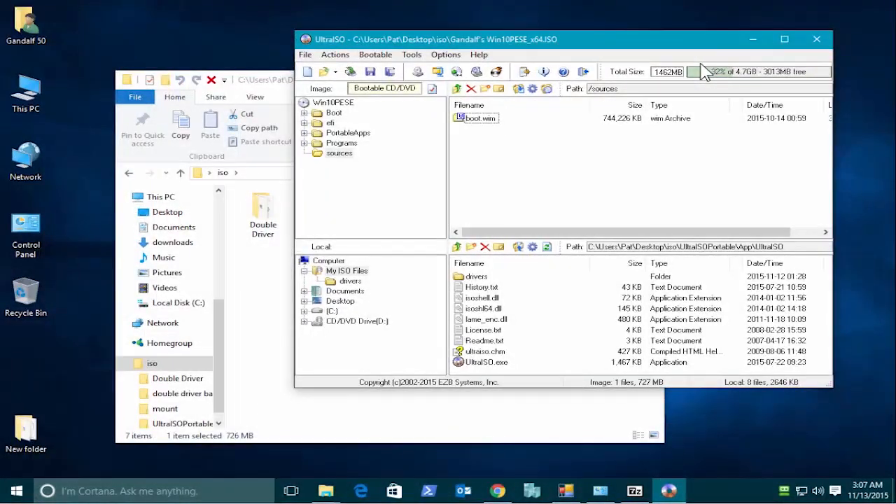
pyautogui.moveTo(759, 117)
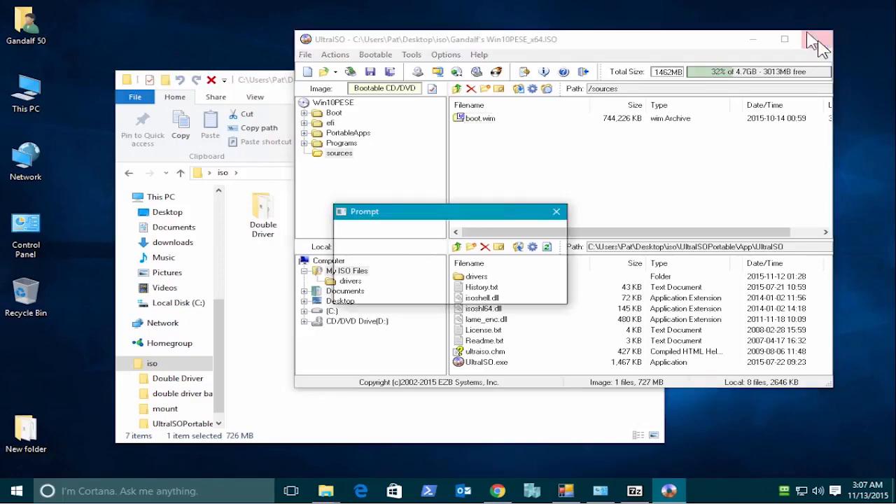
# - Quit UltraISO and run dd.exe from the Double Driver folder
pyautogui.click(818, 39)
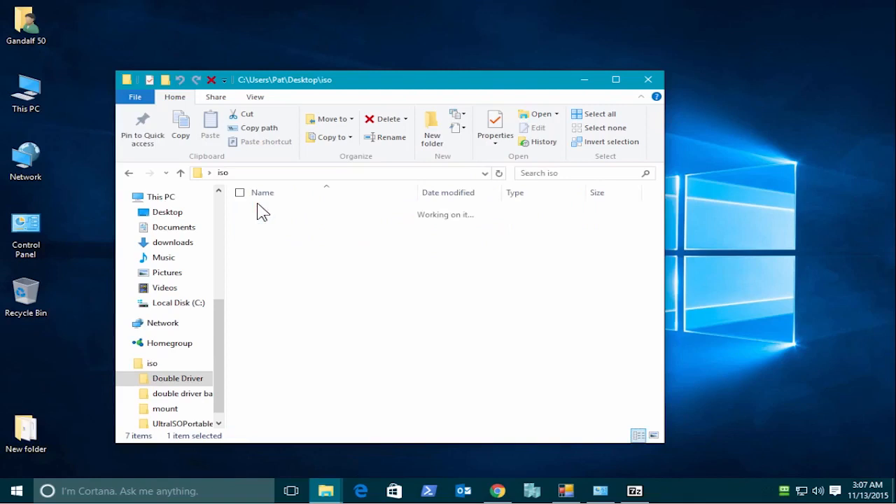
pyautogui.doubleClick(178, 378)
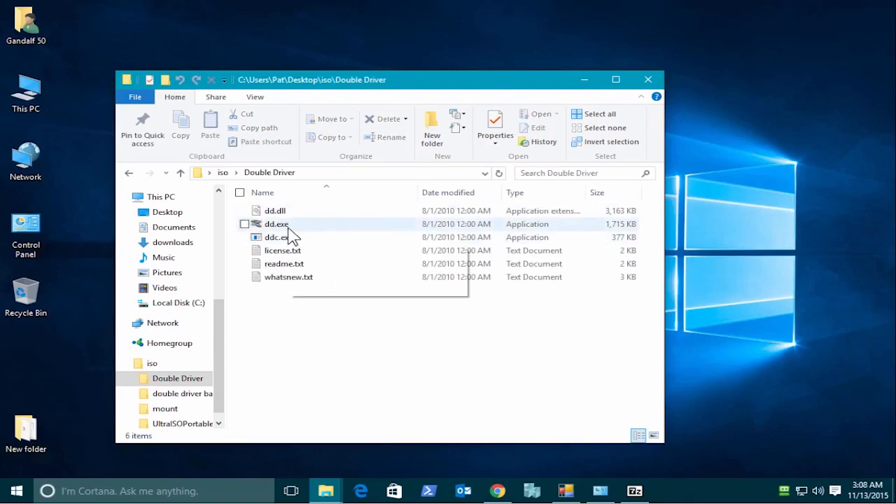
pyautogui.doubleClick(277, 223)
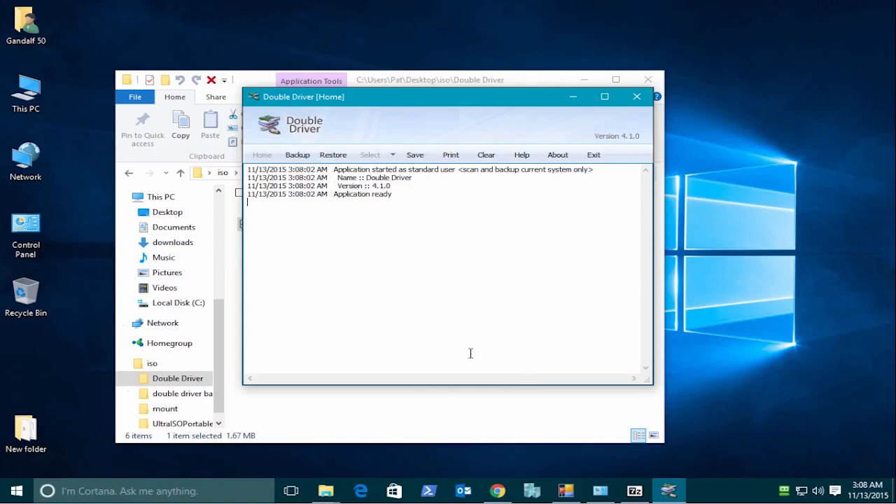
pyautogui.moveTo(486, 347)
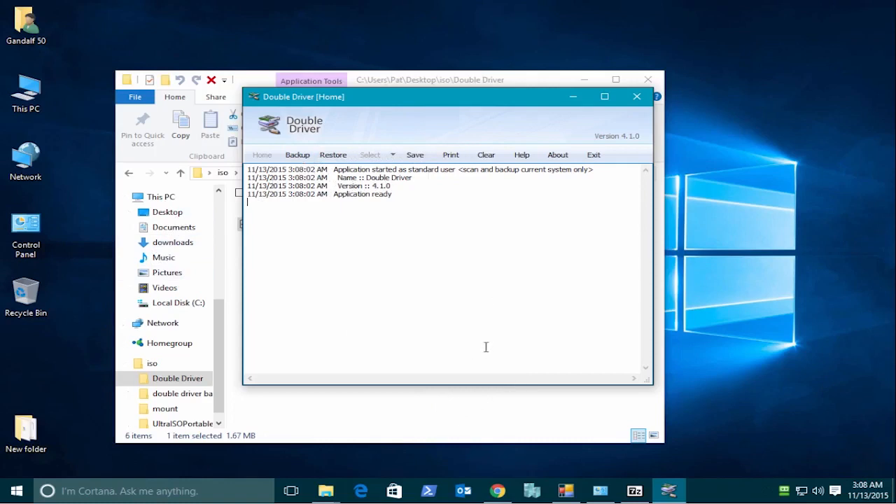
pyautogui.moveTo(445, 289)
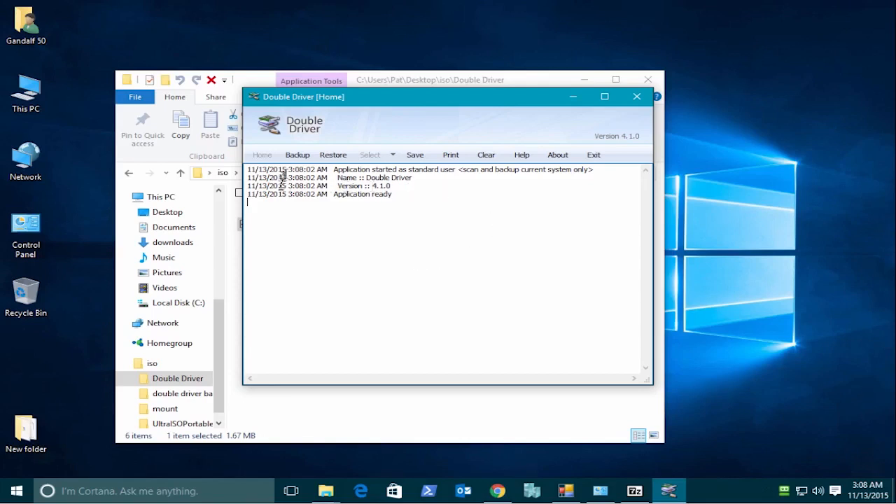
# - Scan the current system under Backup and review the checked non-Microsoft drivers
pyautogui.click(296, 155)
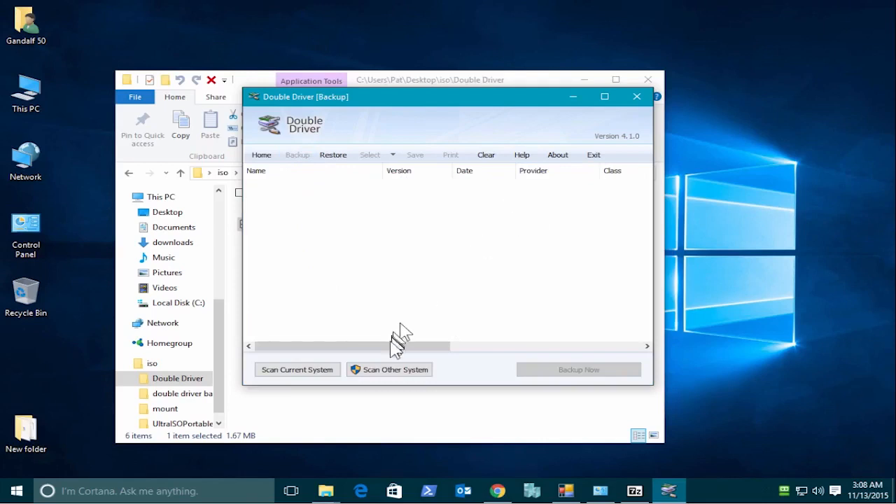
pyautogui.click(297, 368)
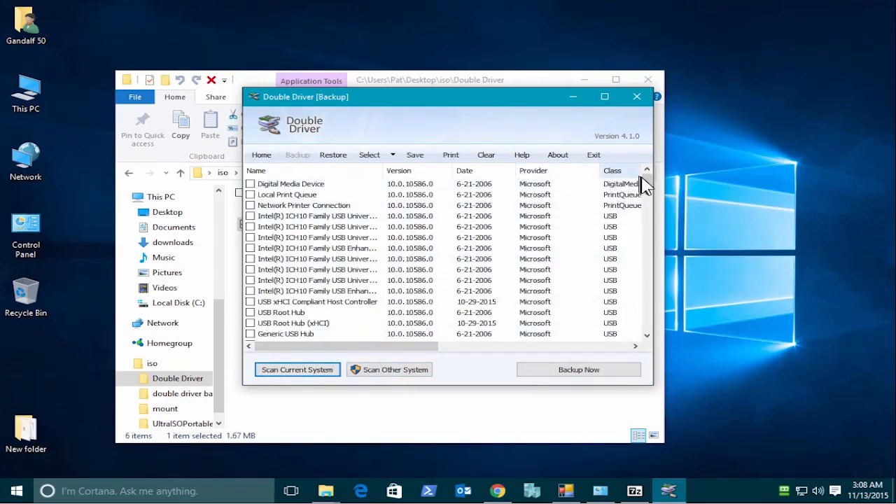
pyautogui.scroll(-3)
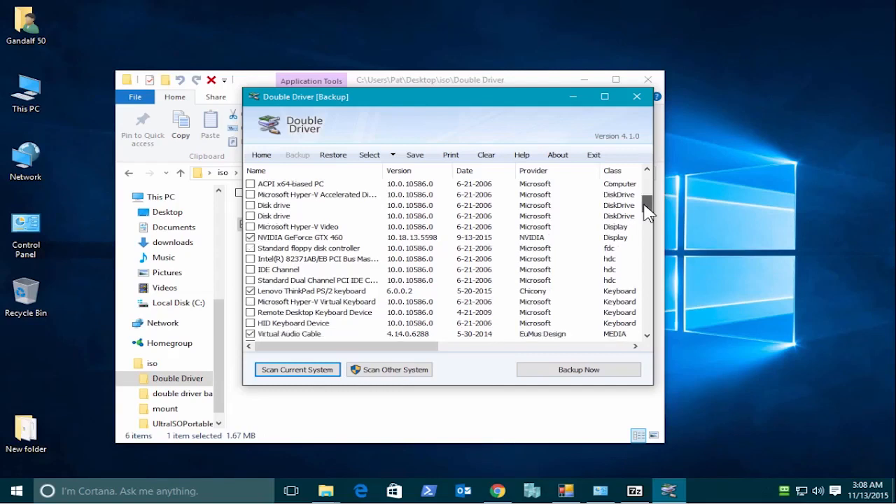
pyautogui.scroll(-3)
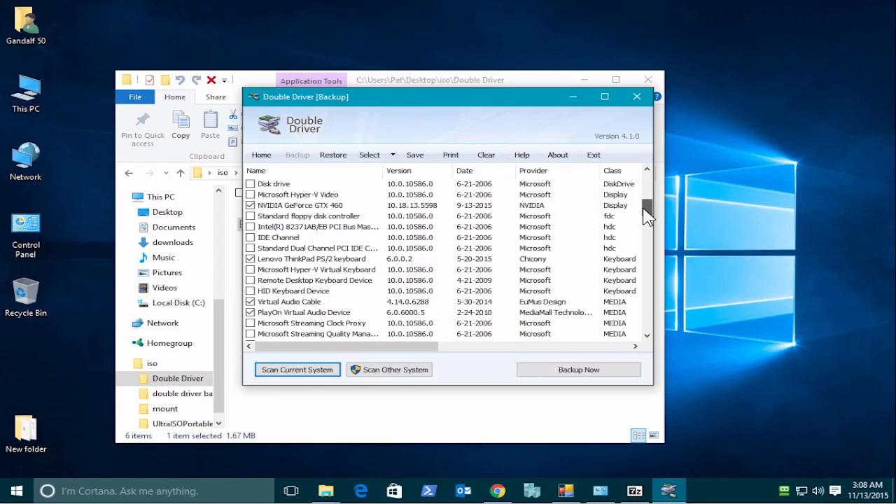
pyautogui.scroll(-3)
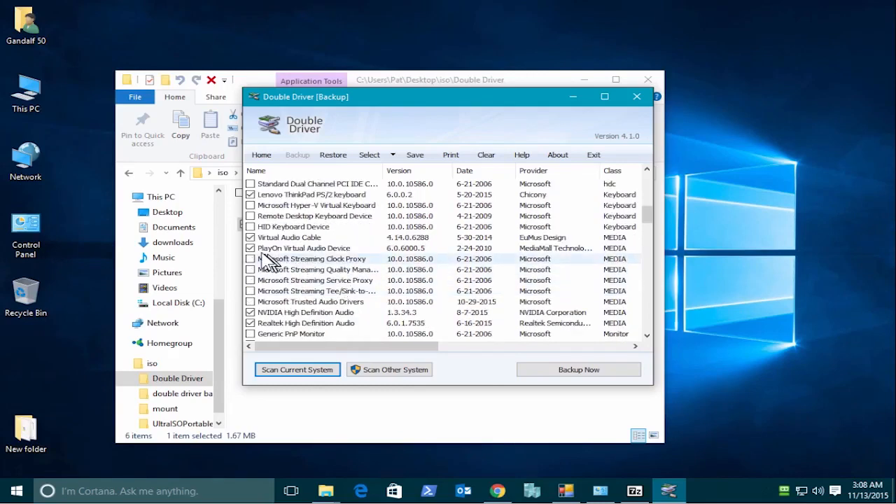
pyautogui.click(308, 248)
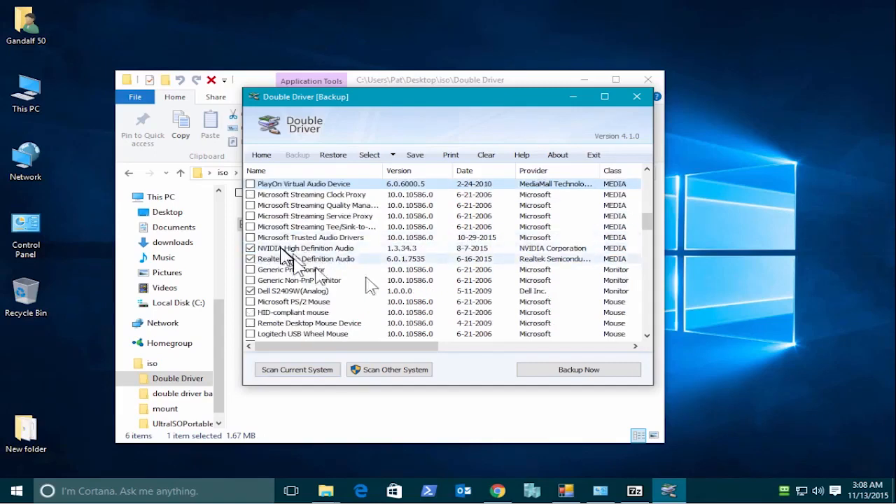
pyautogui.scroll(-3)
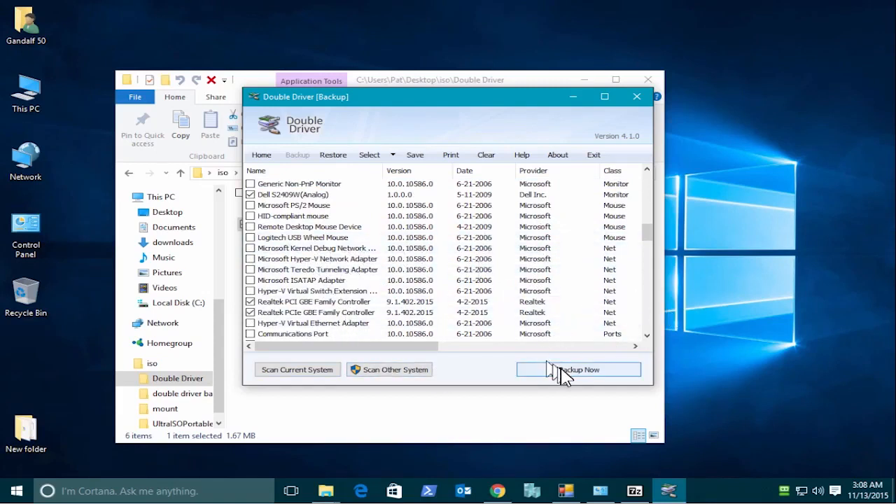
# - Back up the checked drivers to Desktop\iso\double driver backup and dismiss the success notice
pyautogui.click(578, 369)
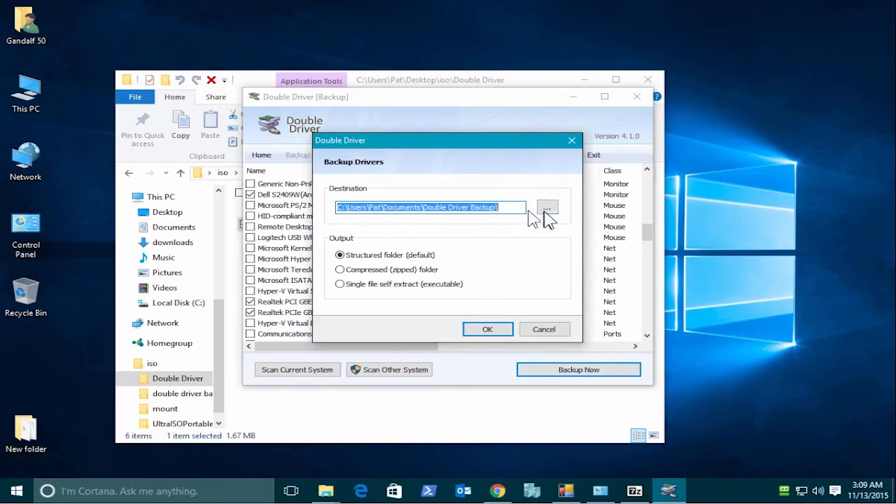
pyautogui.click(546, 207)
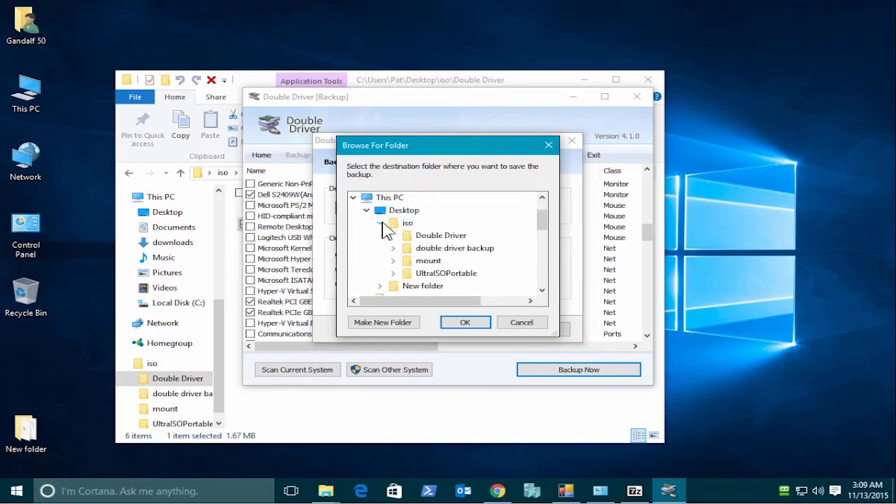
pyautogui.moveTo(454, 247)
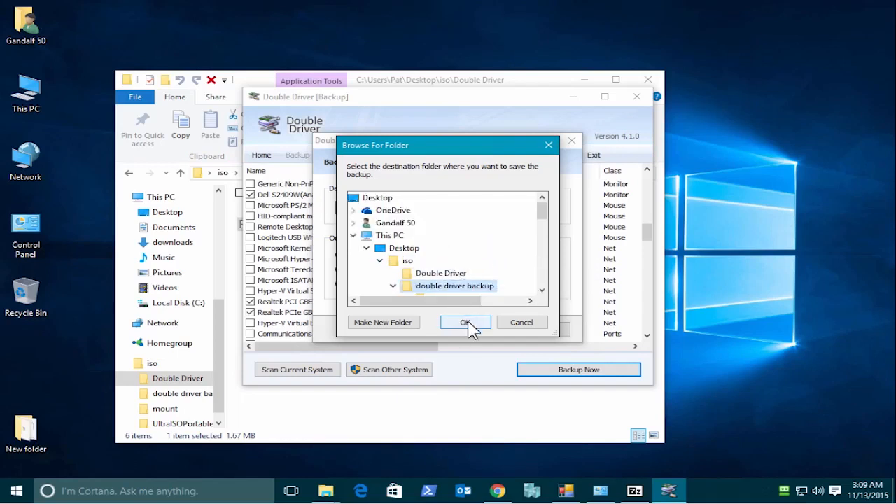
pyautogui.click(465, 323)
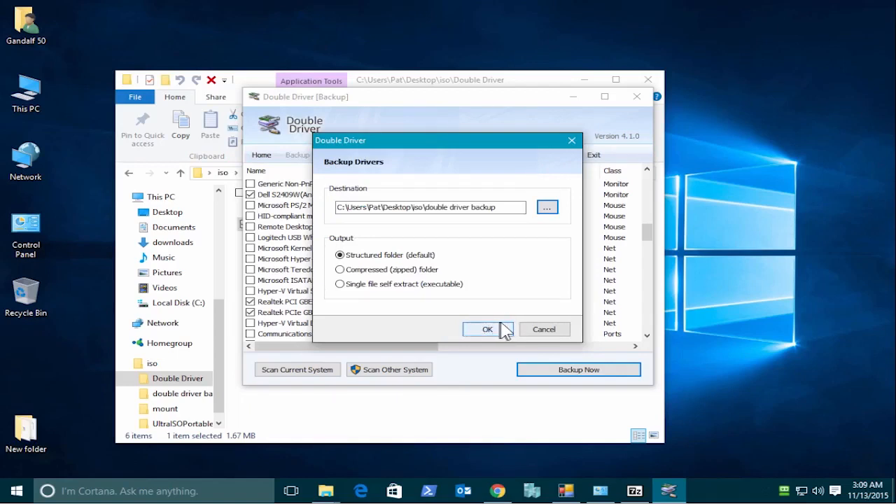
pyautogui.click(488, 329)
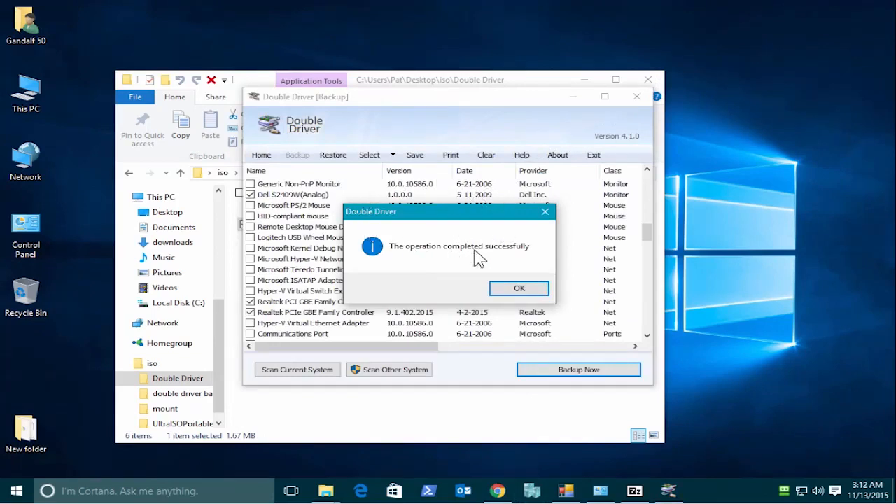
pyautogui.moveTo(609, 248)
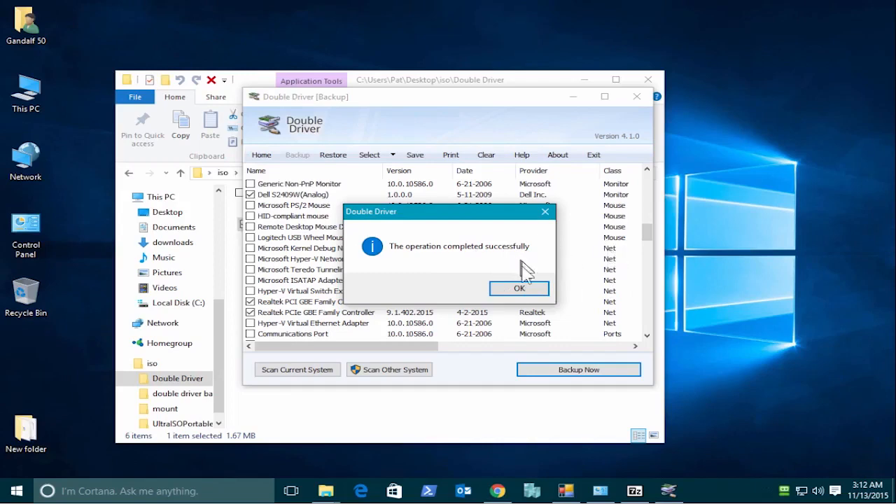
pyautogui.click(518, 288)
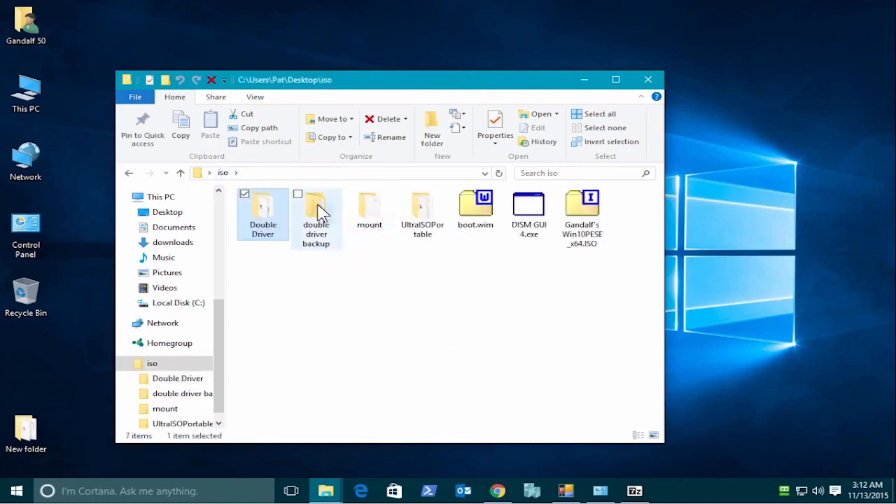
# - Inspect the Virtual Machine backup's Display, Keyboard, MEDIA, Monitor and Net folders, then return to iso
pyautogui.doubleClick(316, 210)
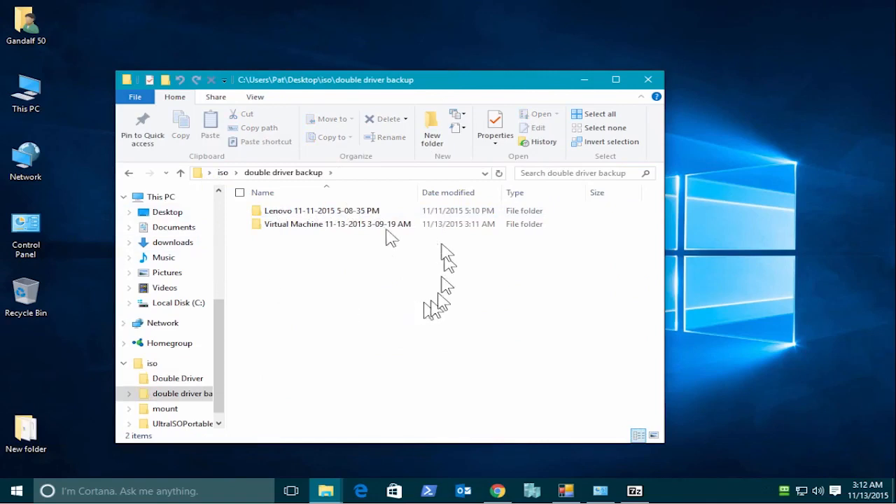
pyautogui.moveTo(319, 224)
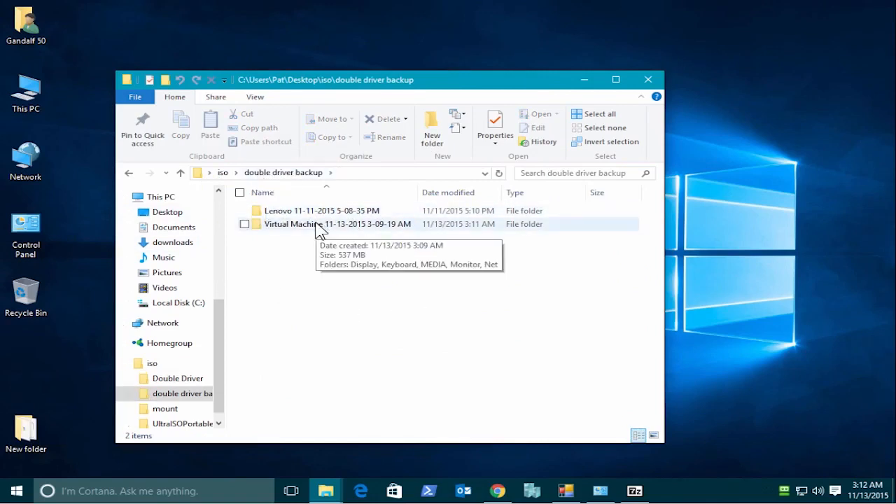
pyautogui.doubleClick(301, 224)
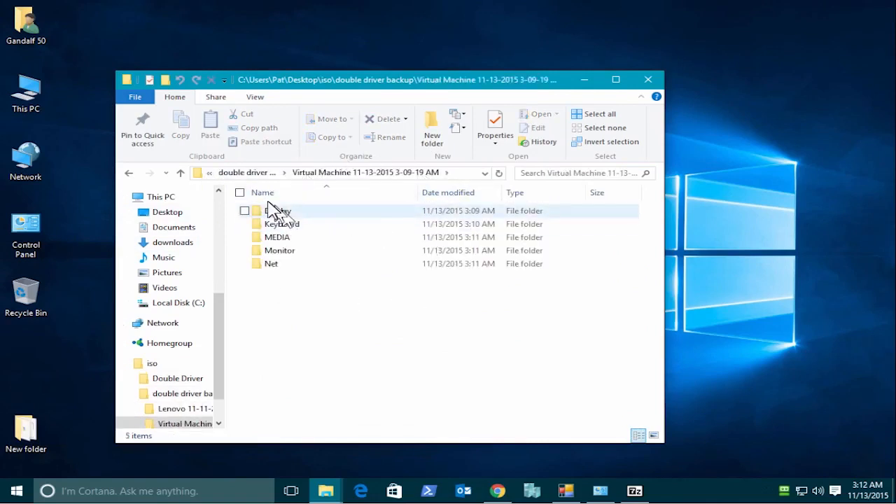
pyautogui.click(277, 211)
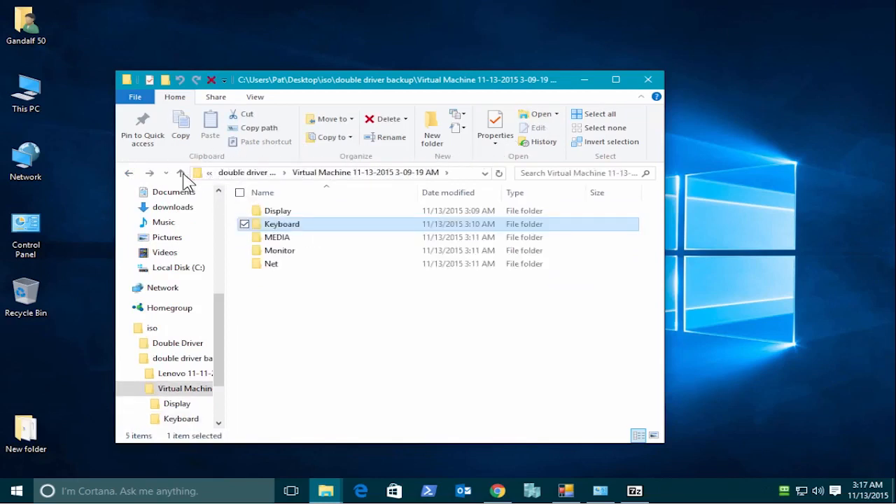
pyautogui.click(180, 173)
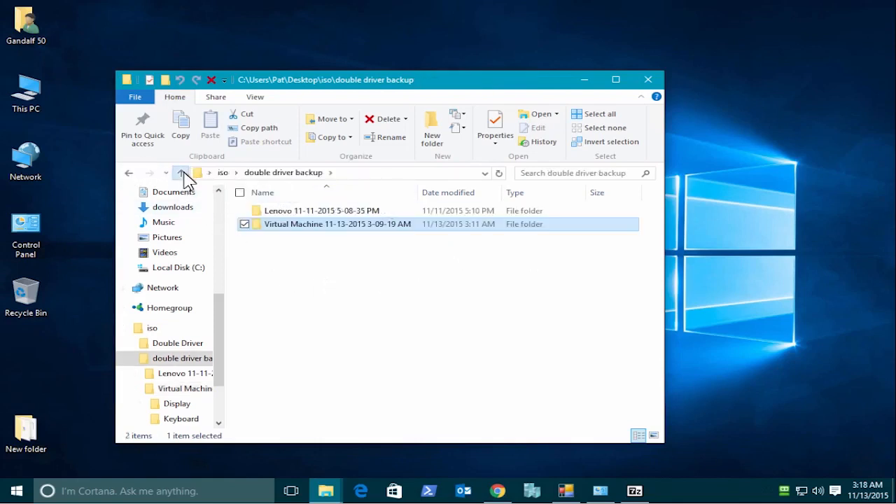
pyautogui.click(181, 173)
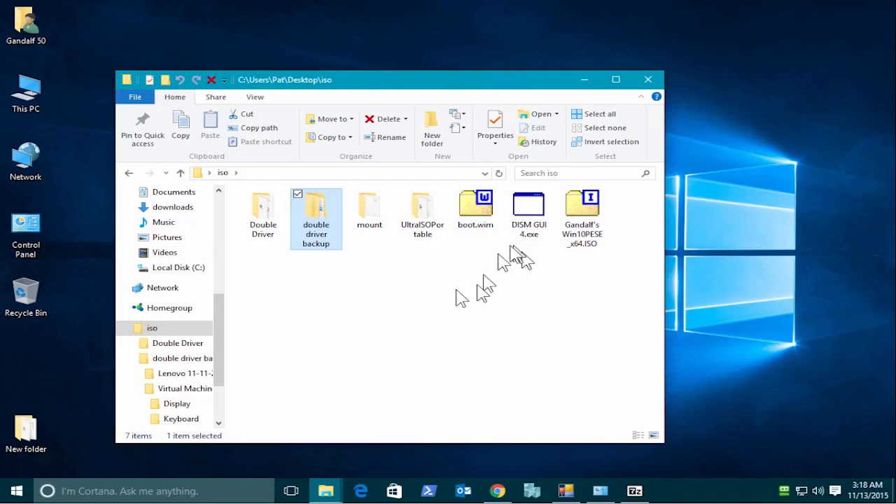
pyautogui.moveTo(412, 336)
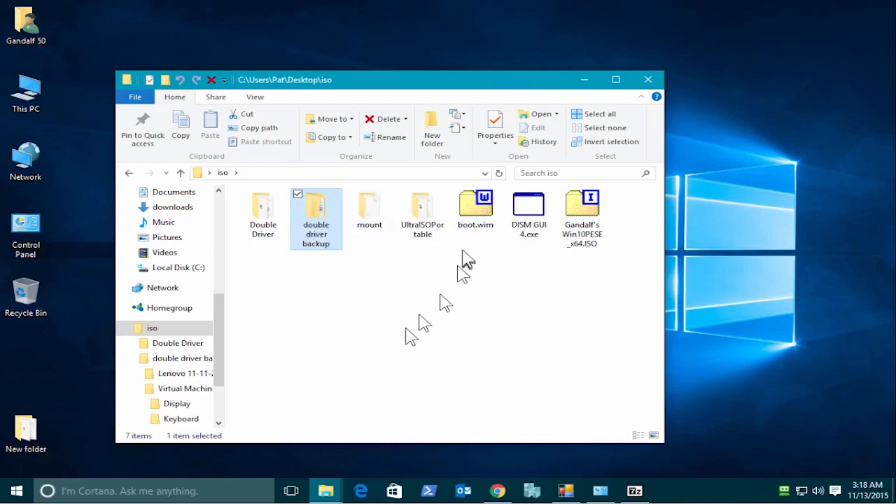
pyautogui.moveTo(395, 276)
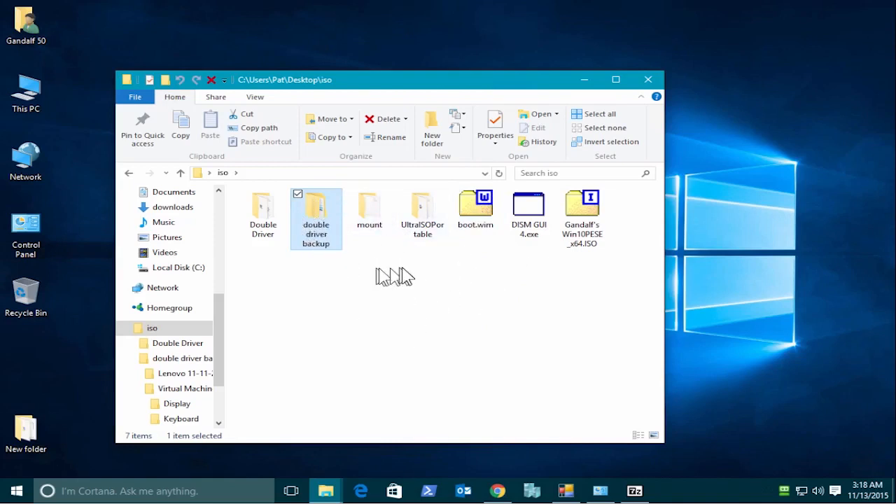
pyautogui.moveTo(528, 206)
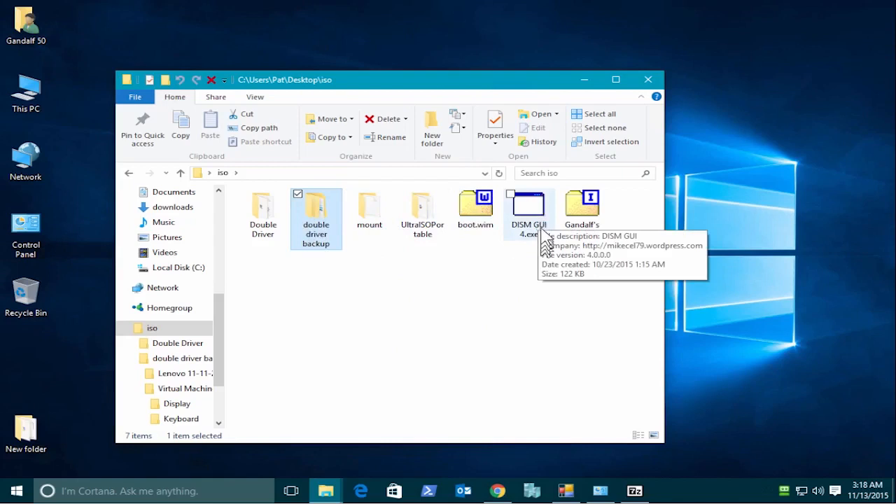
pyautogui.moveTo(537, 220)
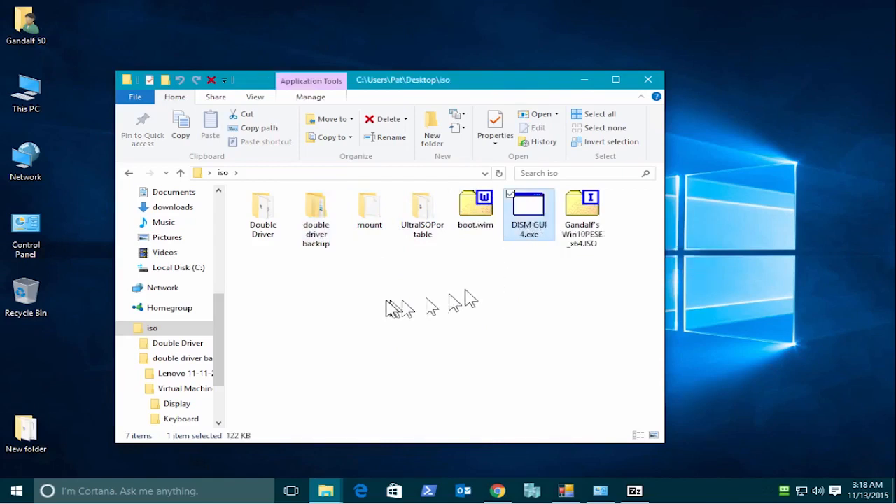
# - Launch DISM GUI 4.exe from the iso folder
pyautogui.doubleClick(529, 206)
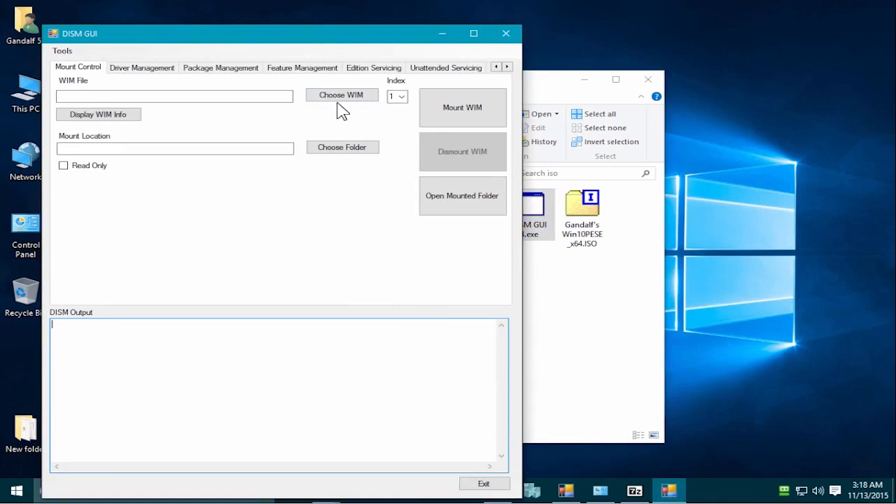
# - Choose Desktop\iso\boot.wim as DISM GUI's WIM file
pyautogui.click(342, 94)
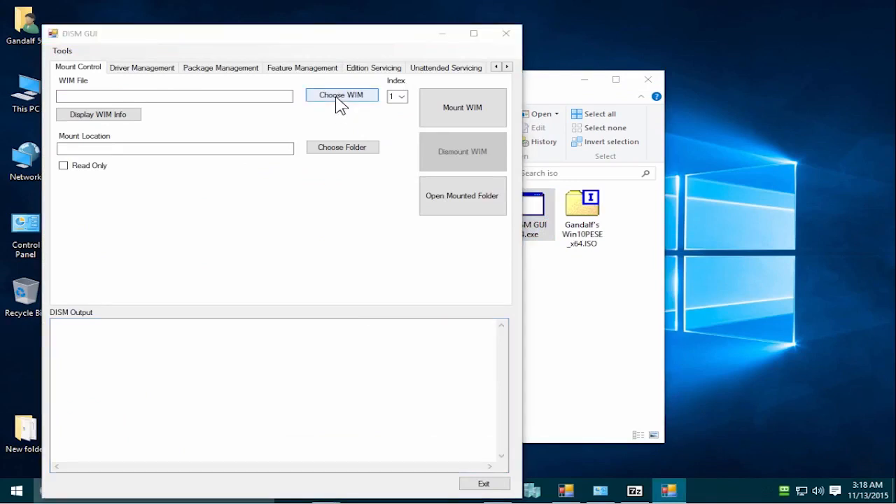
pyautogui.click(341, 94)
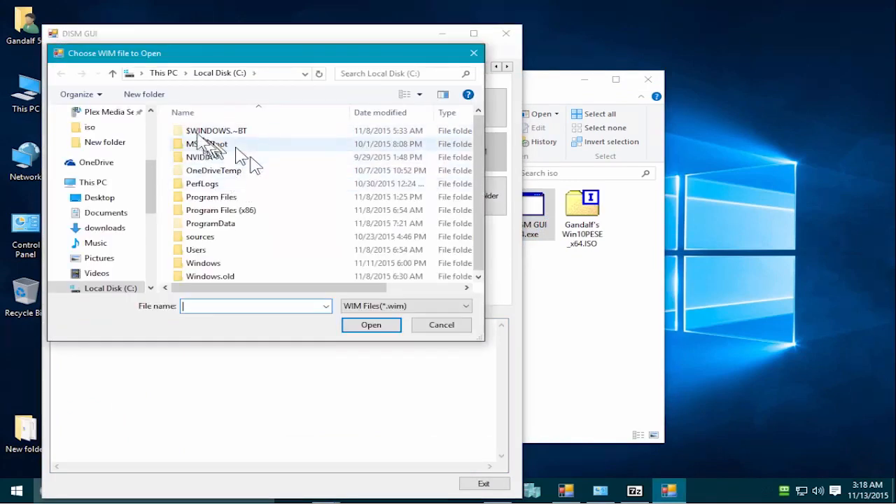
pyautogui.click(89, 182)
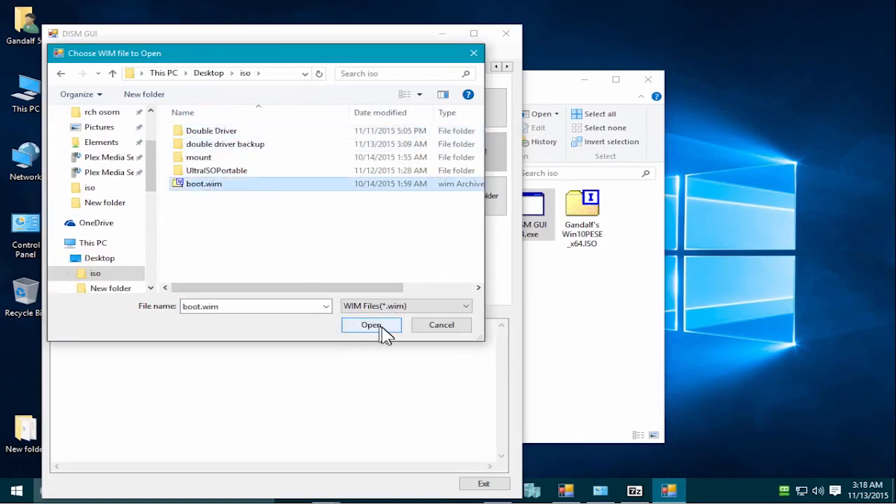
pyautogui.click(370, 324)
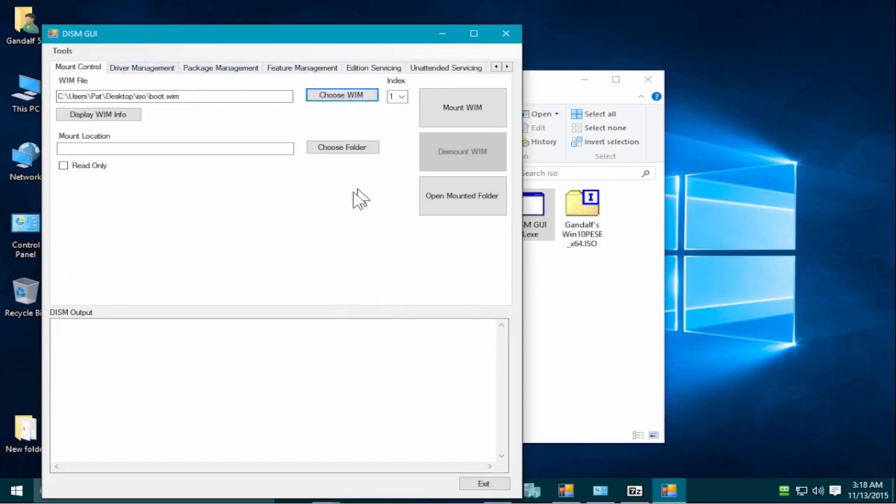
pyautogui.moveTo(174, 166)
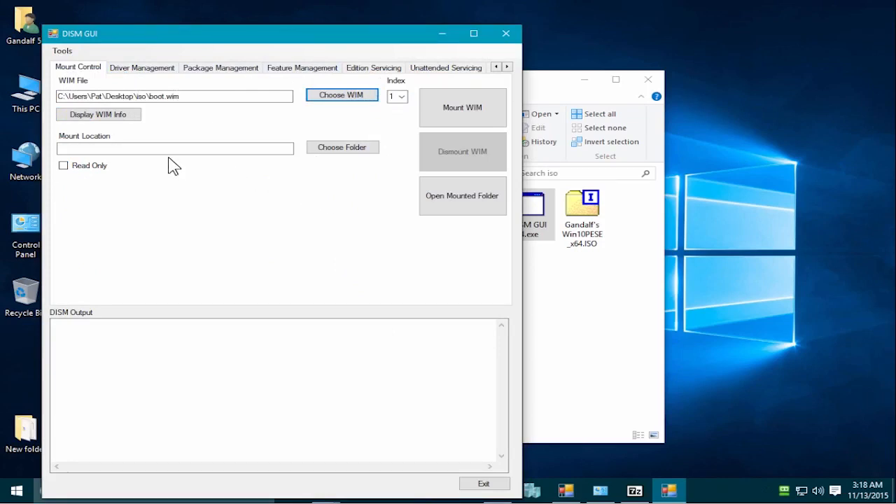
pyautogui.moveTo(348, 179)
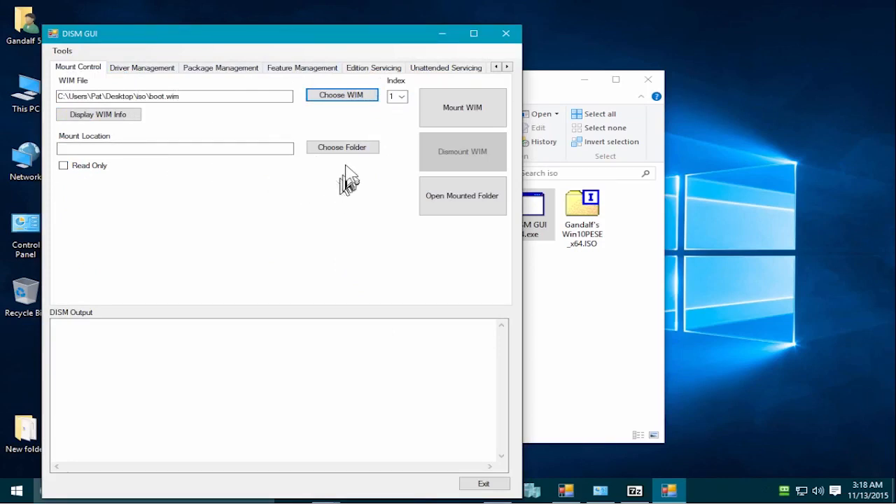
# - Create a Desktop folder named 'mount' and set it as the mount location
pyautogui.click(341, 147)
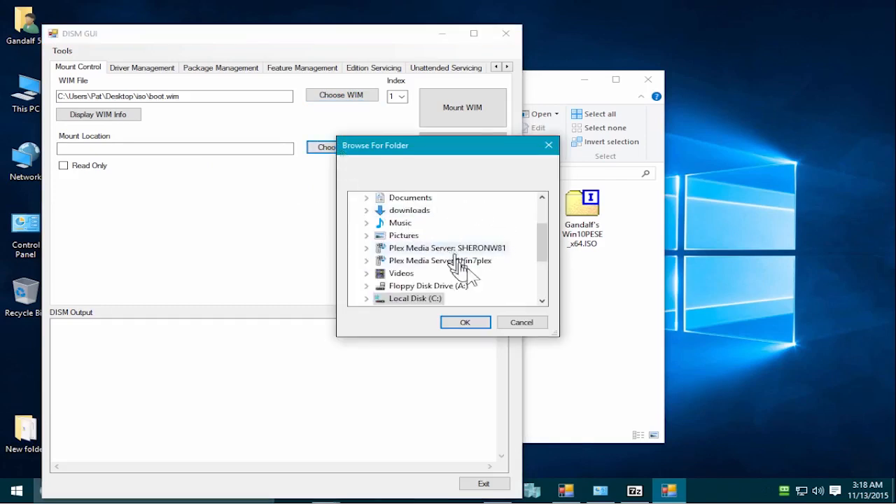
pyautogui.scroll(-3)
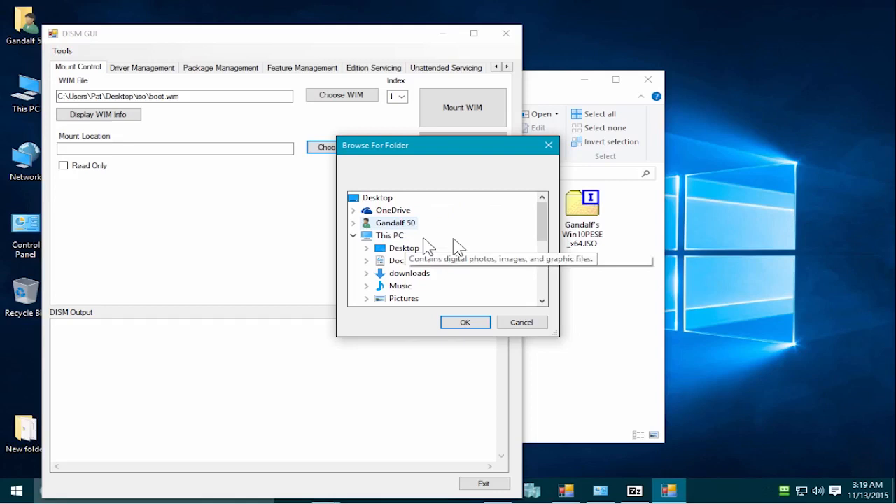
pyautogui.click(366, 248)
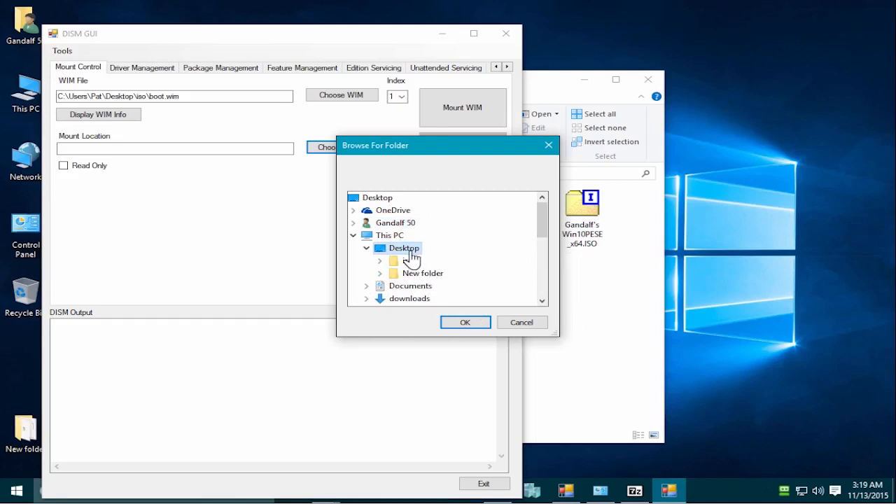
pyautogui.click(403, 249)
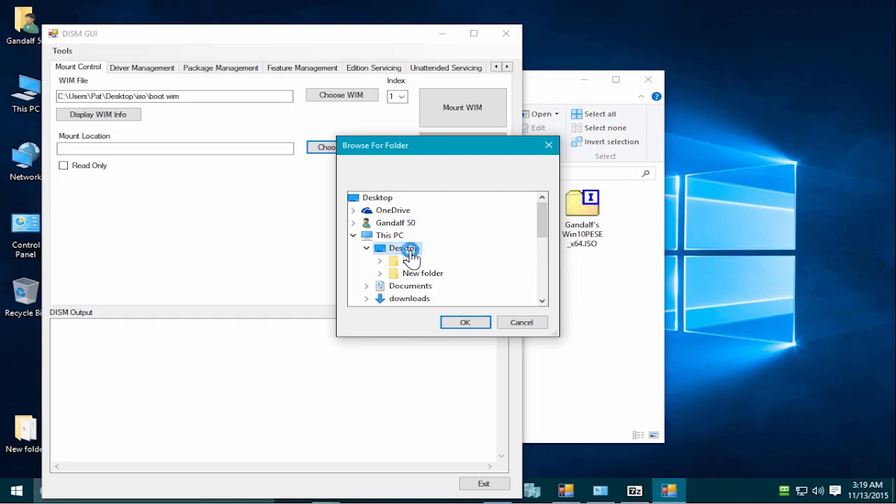
pyautogui.rightClick(407, 248)
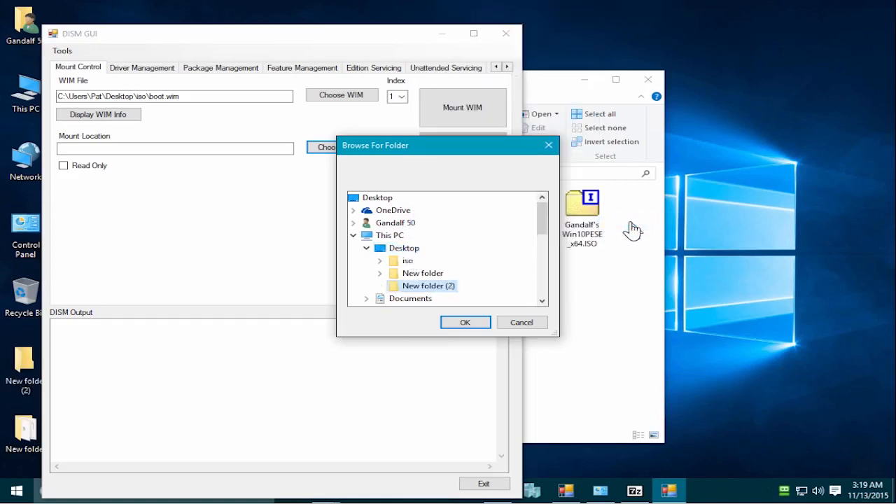
pyautogui.moveTo(428, 286)
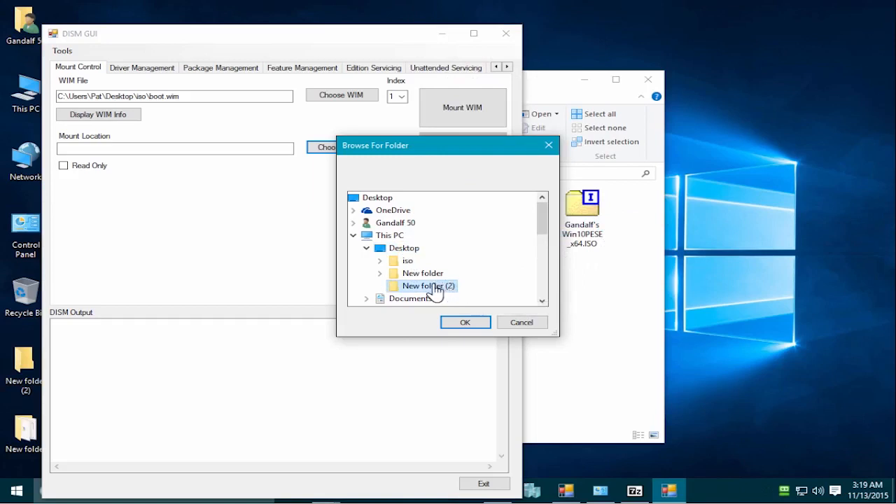
pyautogui.rightClick(422, 285)
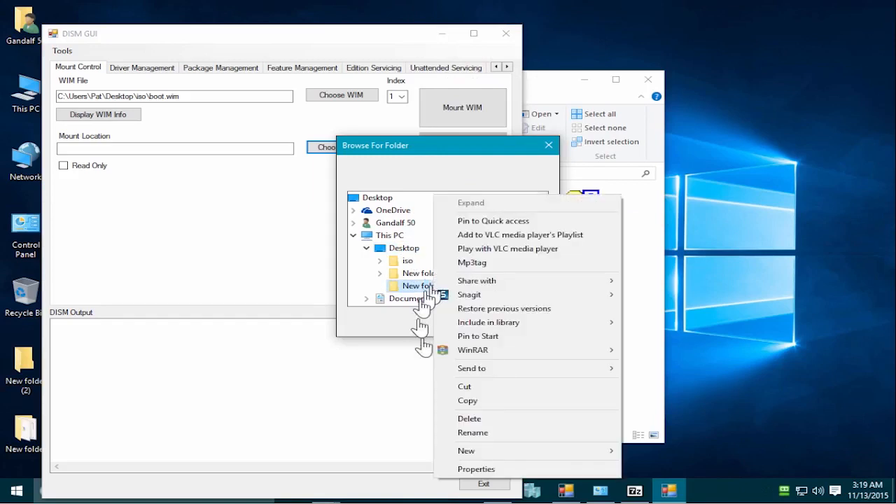
pyautogui.click(472, 431)
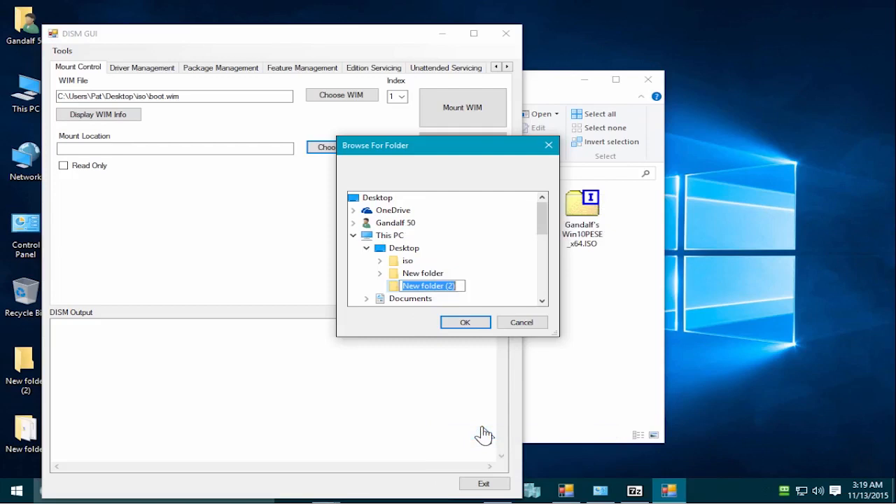
pyautogui.write('mount')
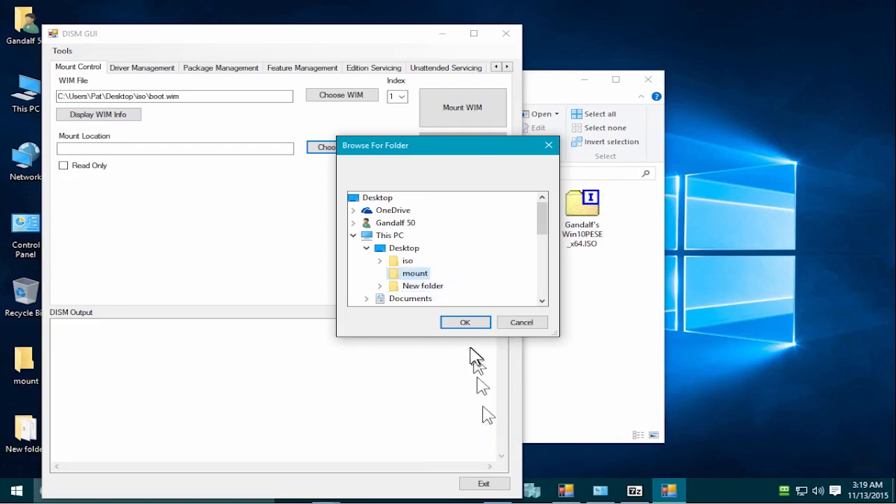
pyautogui.click(465, 322)
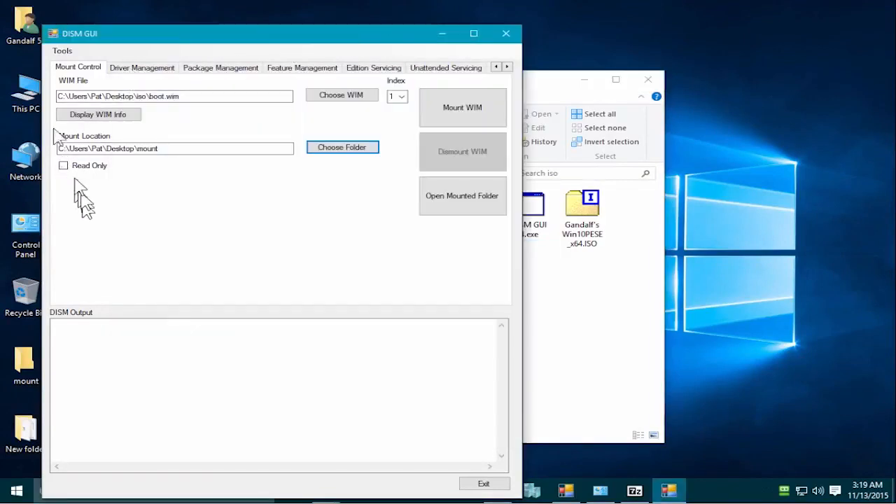
pyautogui.moveTo(313, 238)
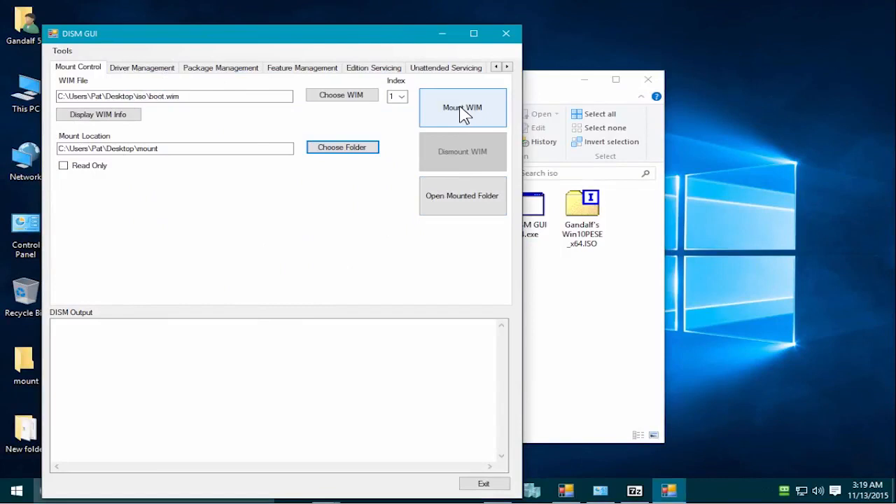
# - Attempt mounting boot.wim, hit error 740, then exit DISM GUI to relaunch elevated
pyautogui.click(462, 107)
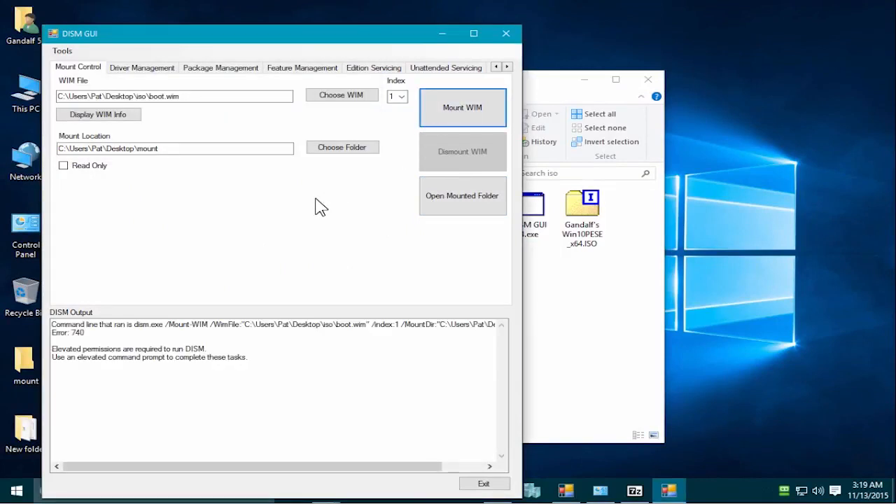
pyautogui.moveTo(438, 150)
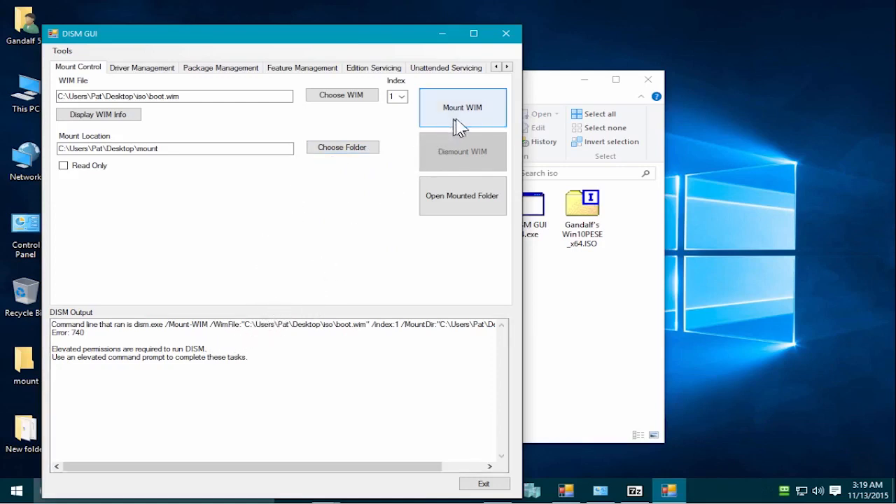
pyautogui.moveTo(359, 124)
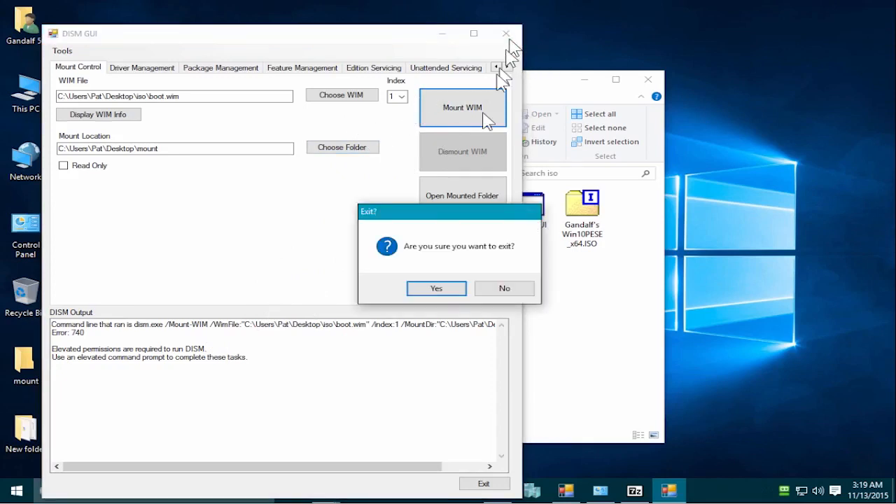
pyautogui.click(504, 288)
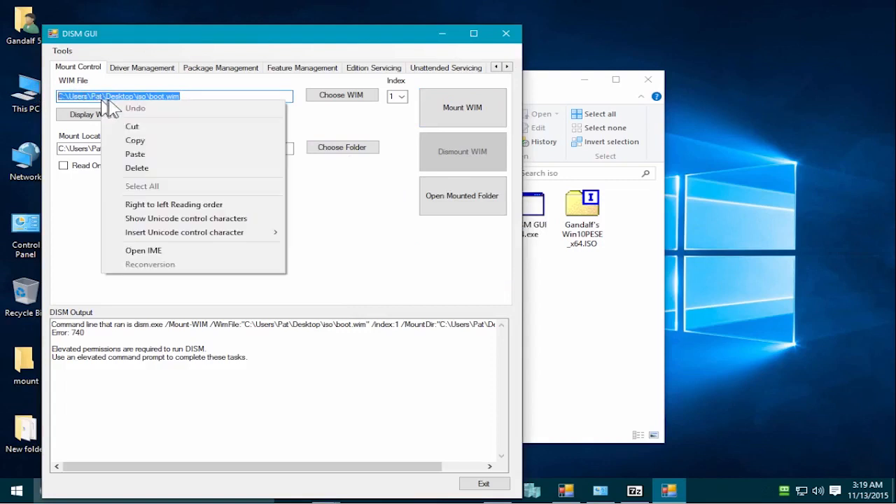
pyautogui.click(434, 84)
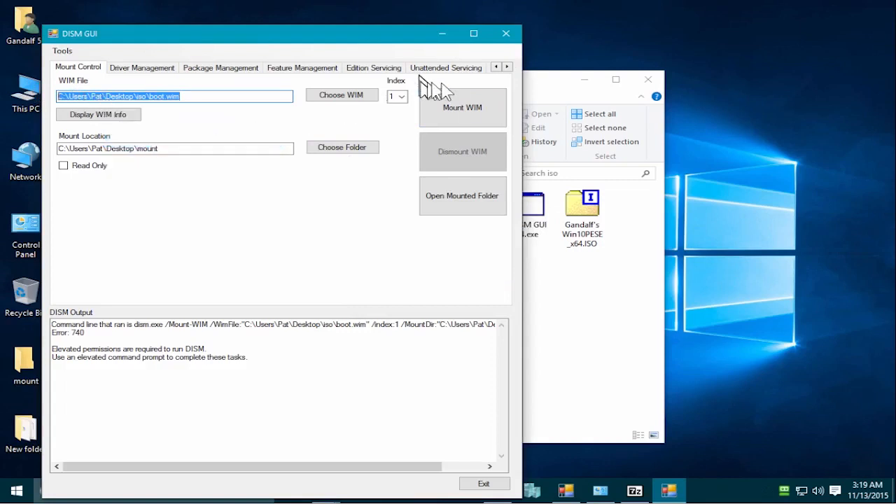
pyautogui.click(483, 483)
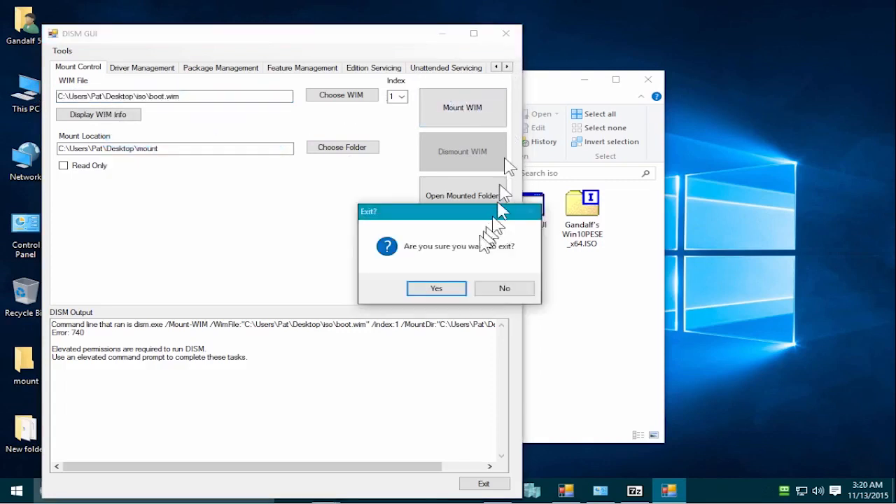
pyautogui.click(436, 288)
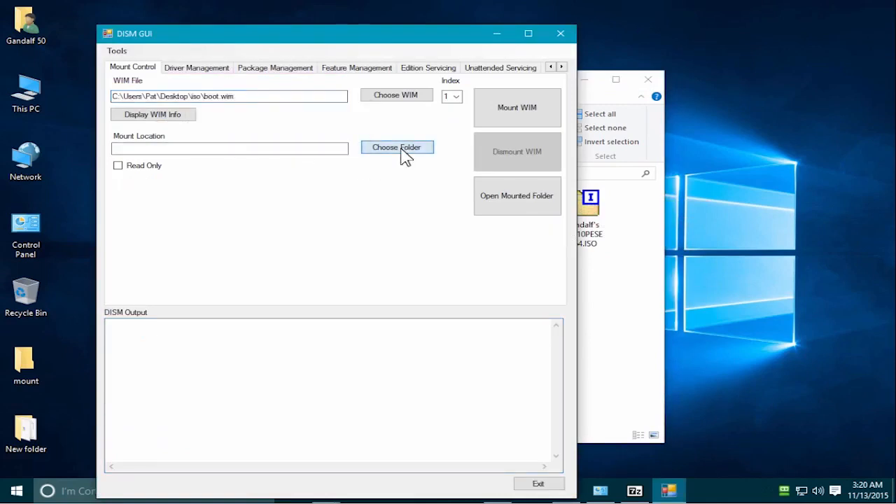
# - Set the mount location to Desktop\iso\mount and begin mounting boot.wim
pyautogui.click(396, 147)
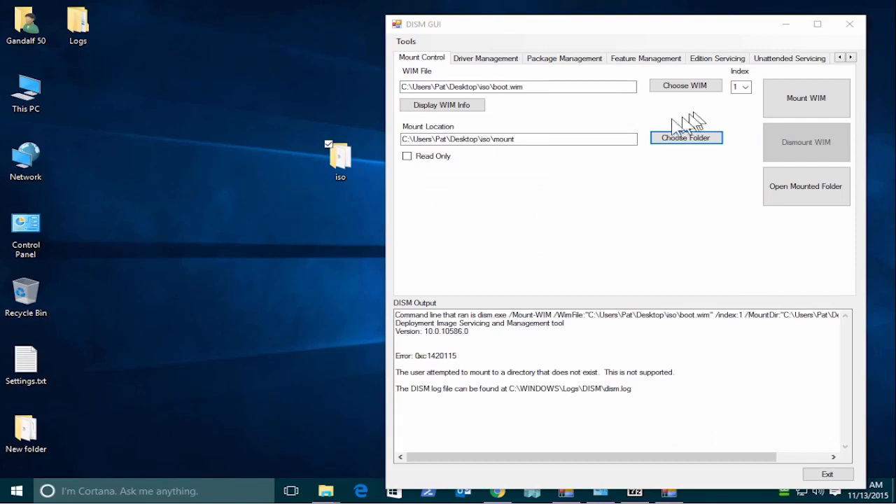
pyautogui.click(805, 98)
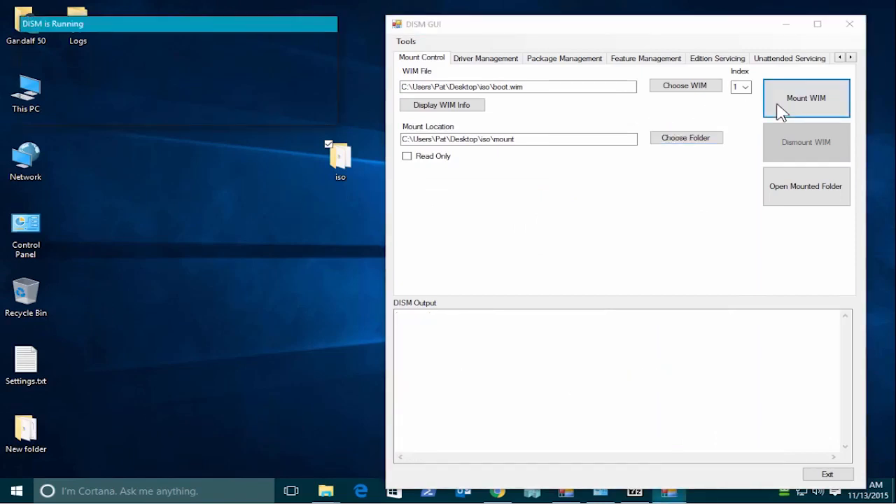
pyautogui.click(805, 98)
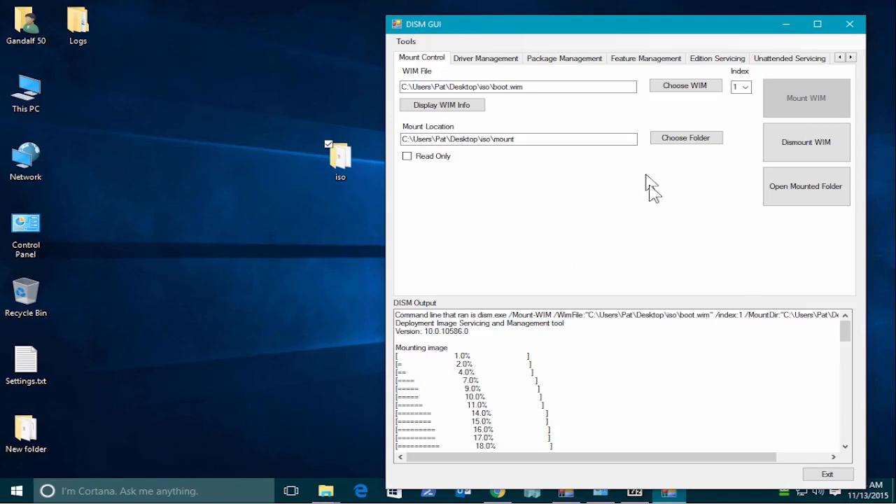
pyautogui.moveTo(679, 375)
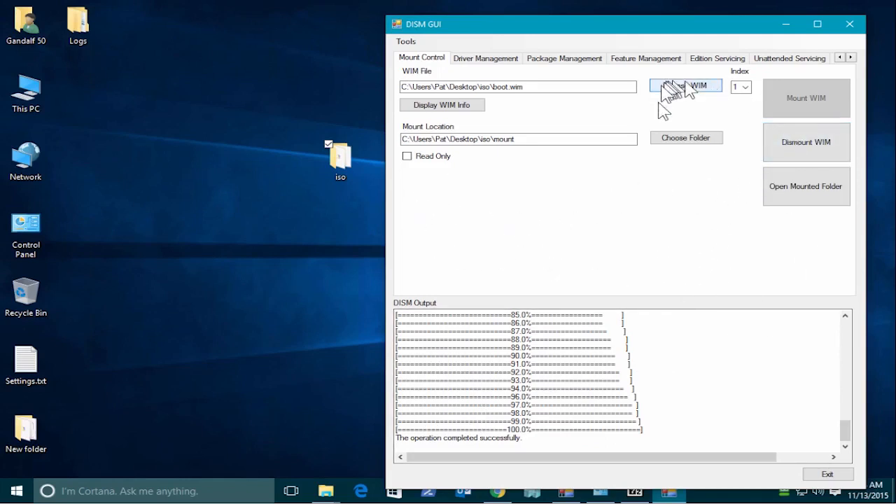
# - Open the mounted image's folder once mounting reaches 100%
pyautogui.click(806, 187)
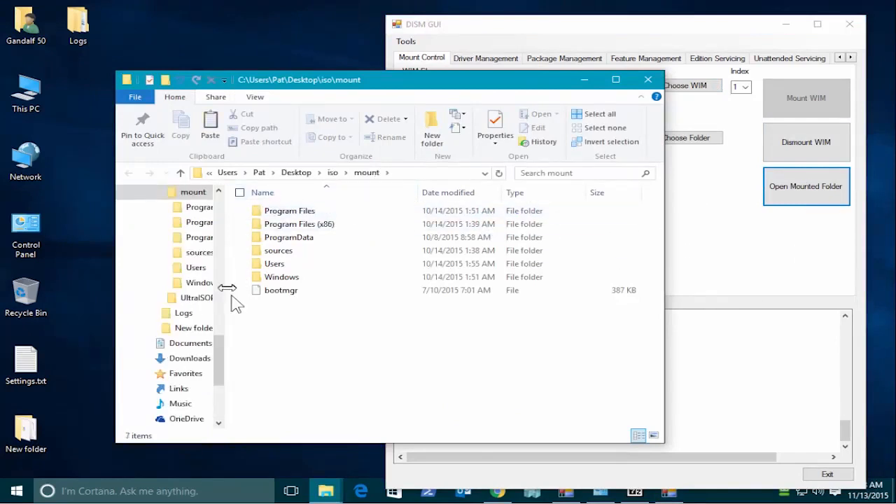
pyautogui.moveTo(278, 290)
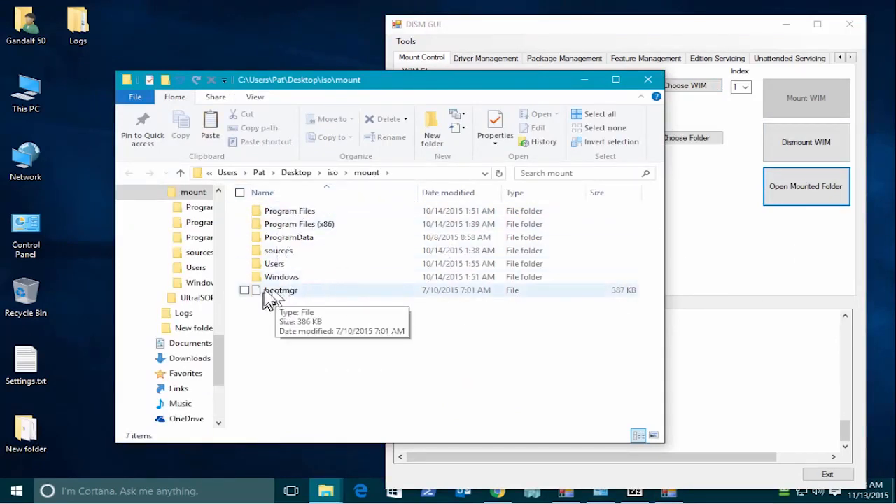
pyautogui.moveTo(332, 336)
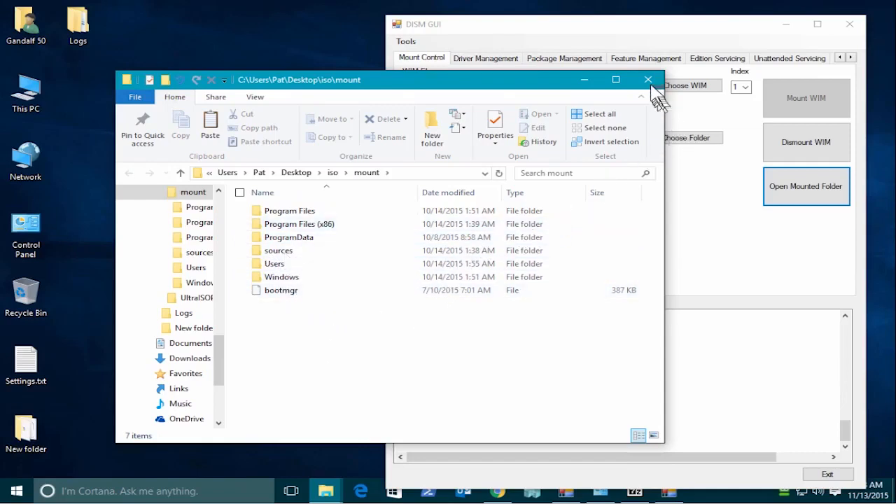
# - Close the Explorer window listing Program Files, sources, Windows and bootmgr
pyautogui.click(647, 79)
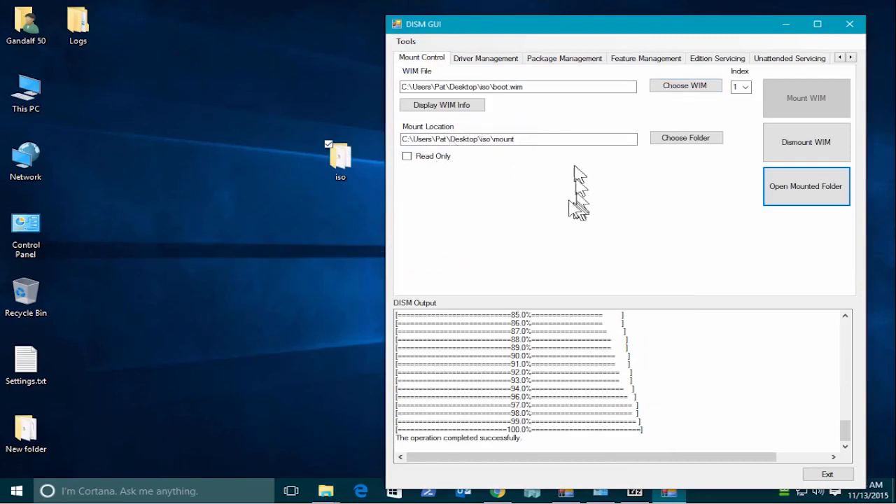
pyautogui.click(486, 59)
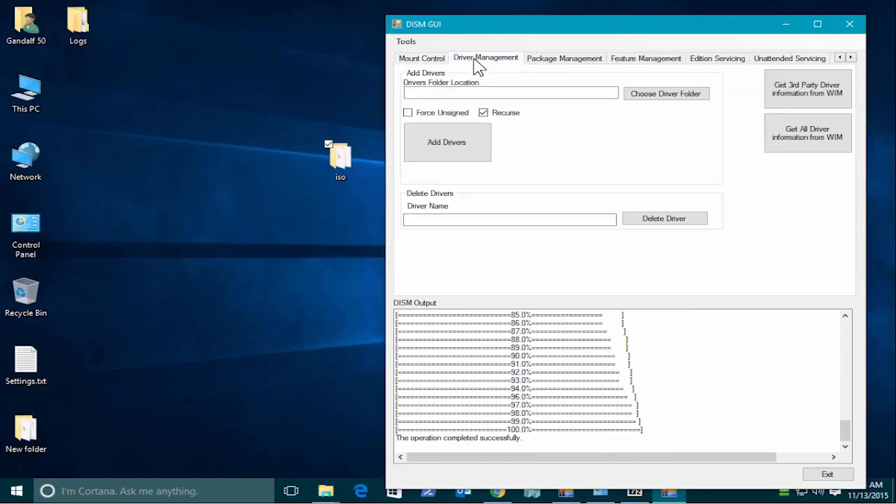
pyautogui.moveTo(497, 53)
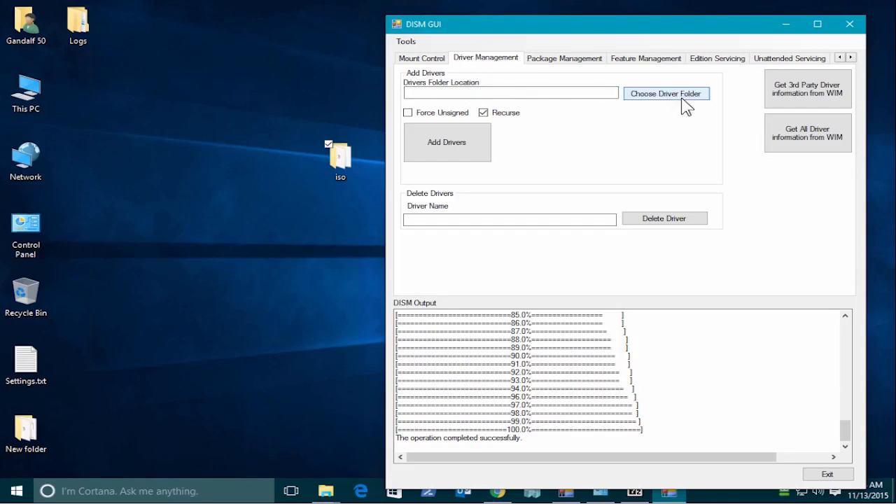
pyautogui.click(665, 93)
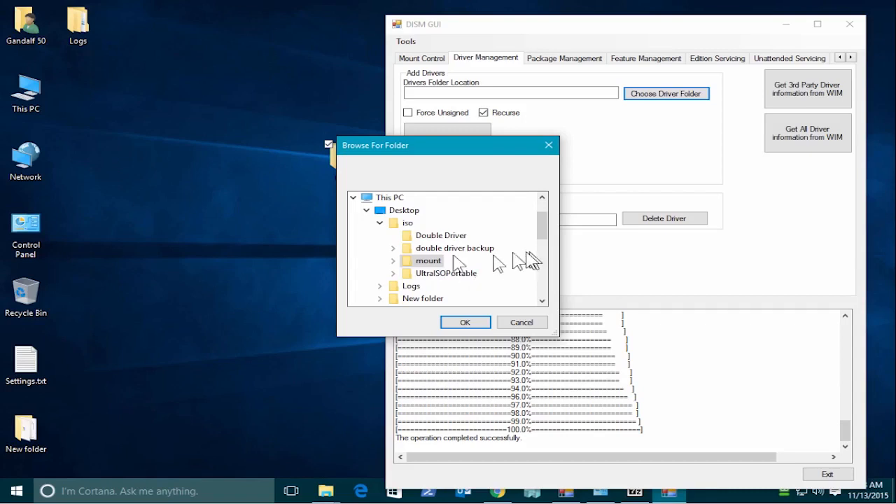
pyautogui.moveTo(402, 229)
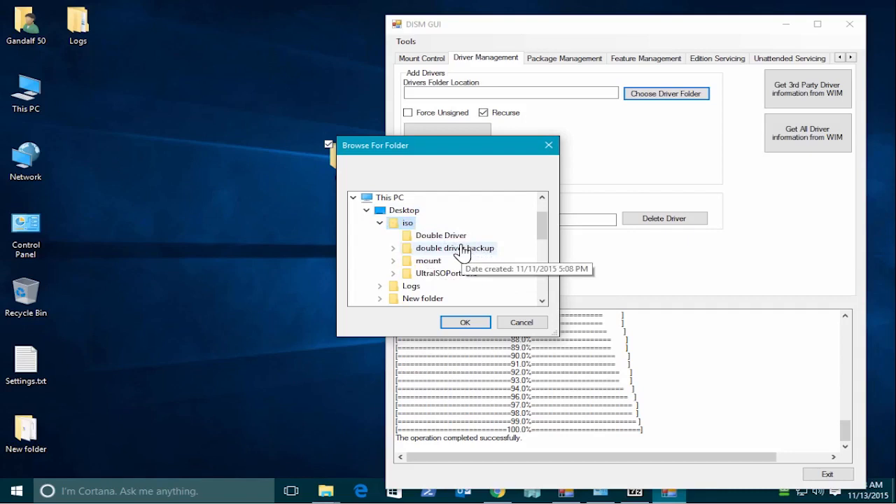
pyautogui.click(393, 248)
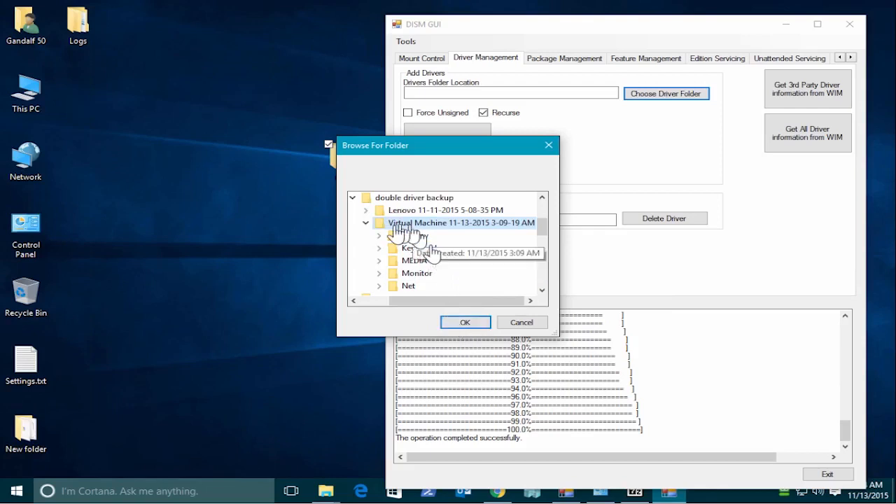
pyautogui.moveTo(448, 145); pyautogui.dragTo(273, 97)
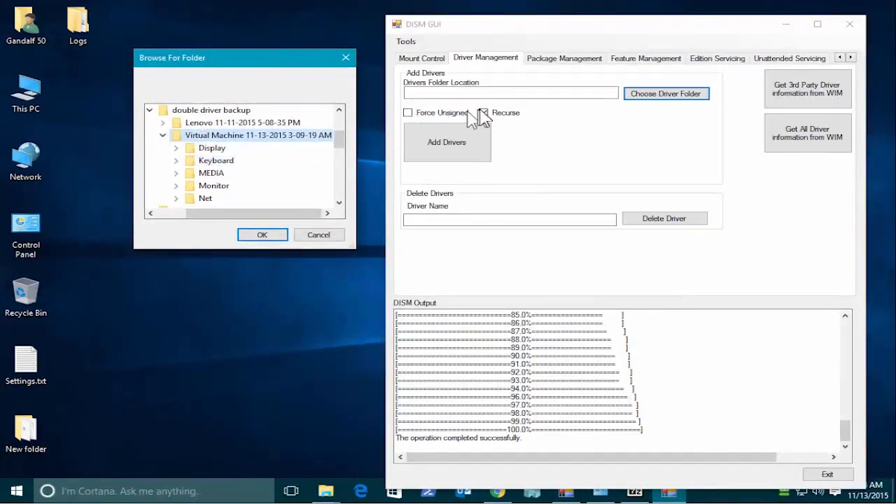
pyautogui.click(483, 112)
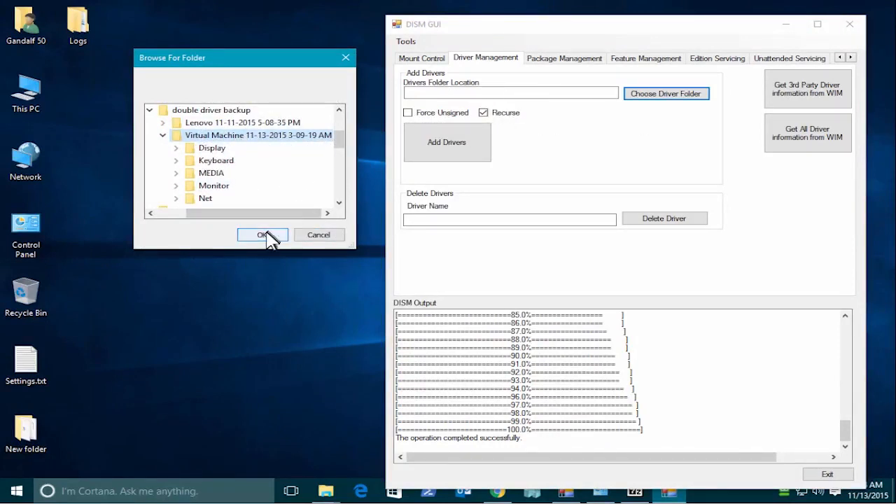
pyautogui.click(262, 234)
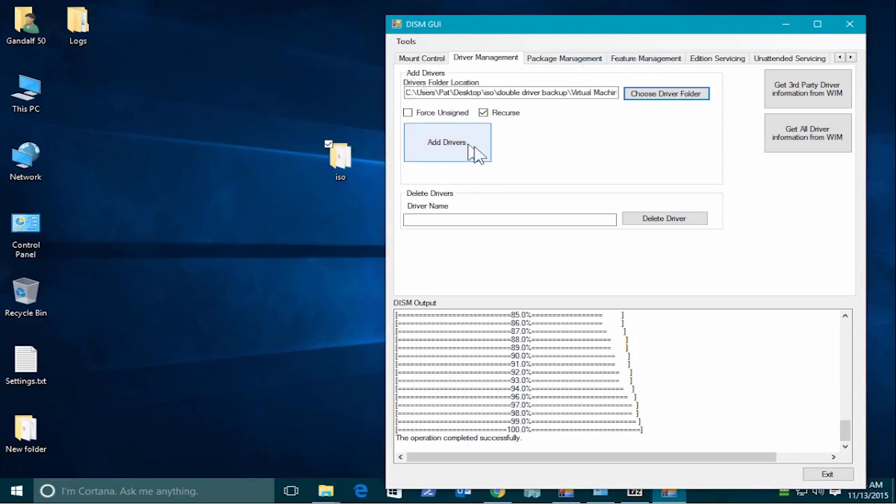
pyautogui.moveTo(459, 154)
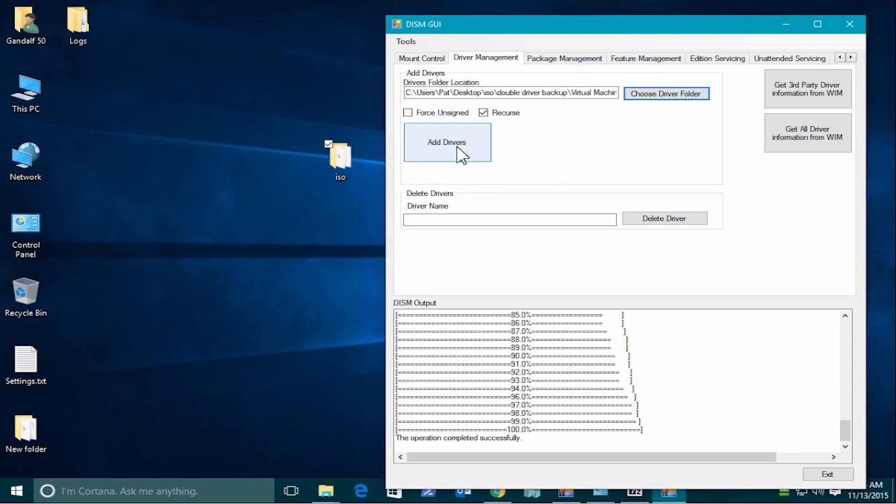
# - Add drivers recursively, installing 8 driver packages into the mounted boot.wim
pyautogui.click(447, 142)
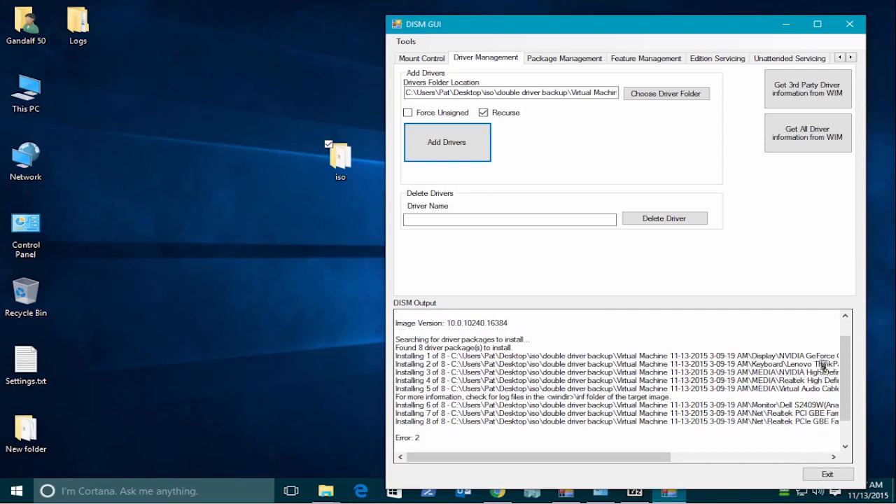
pyautogui.moveTo(783, 399)
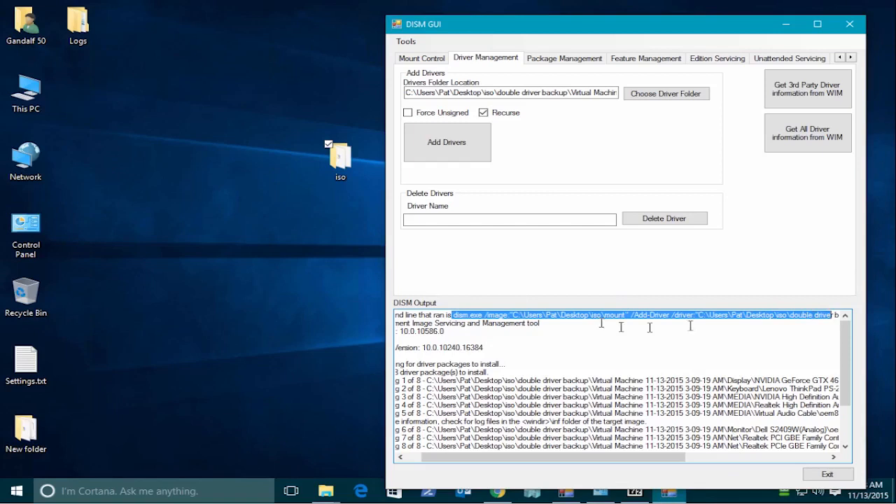
pyautogui.moveTo(643, 350)
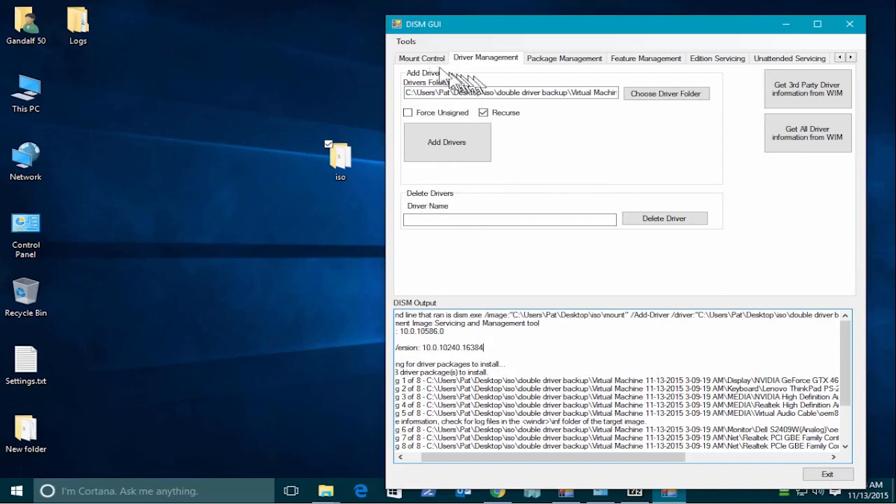
# - Dismount boot.wim and answer Yes to commit the injected driver changes
pyautogui.click(421, 58)
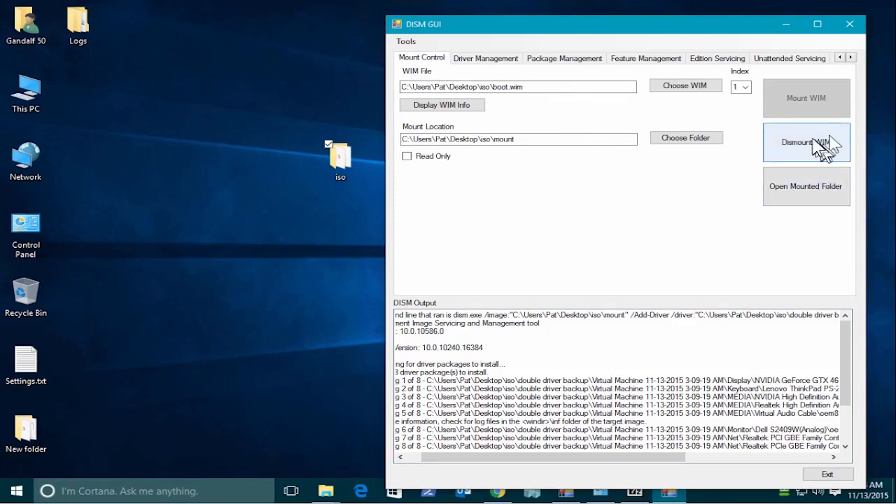
pyautogui.moveTo(833, 151)
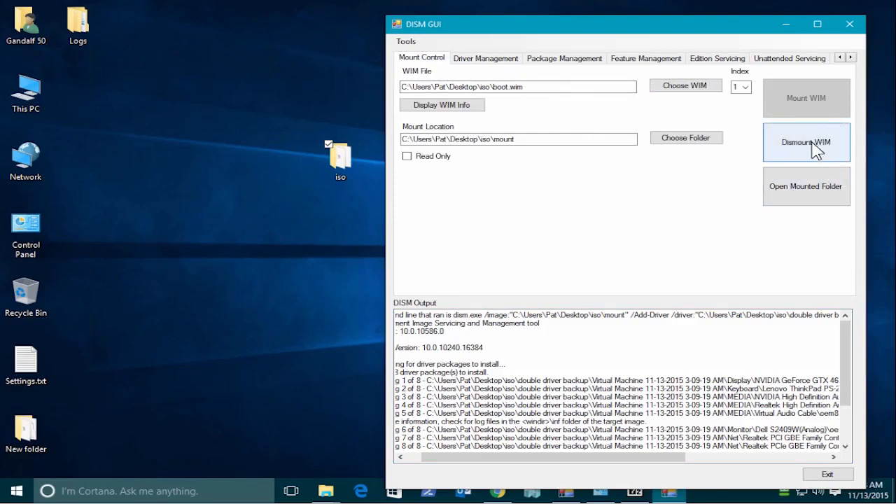
pyautogui.click(806, 142)
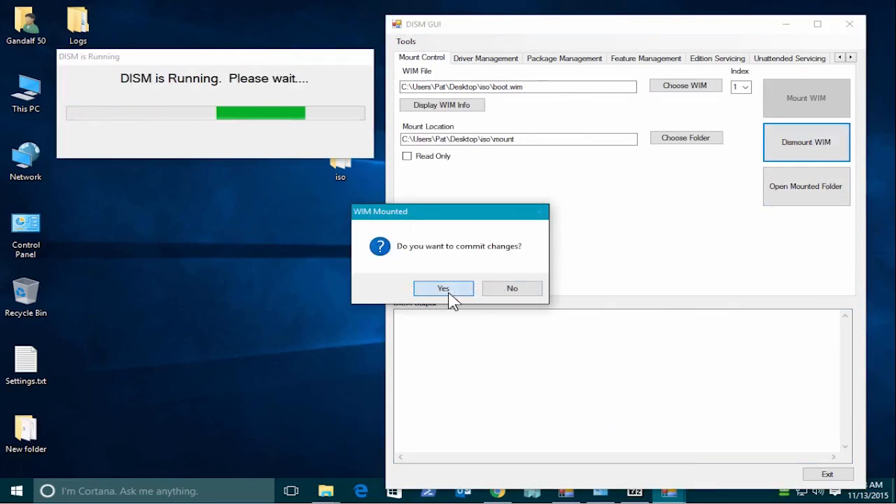
pyautogui.click(443, 288)
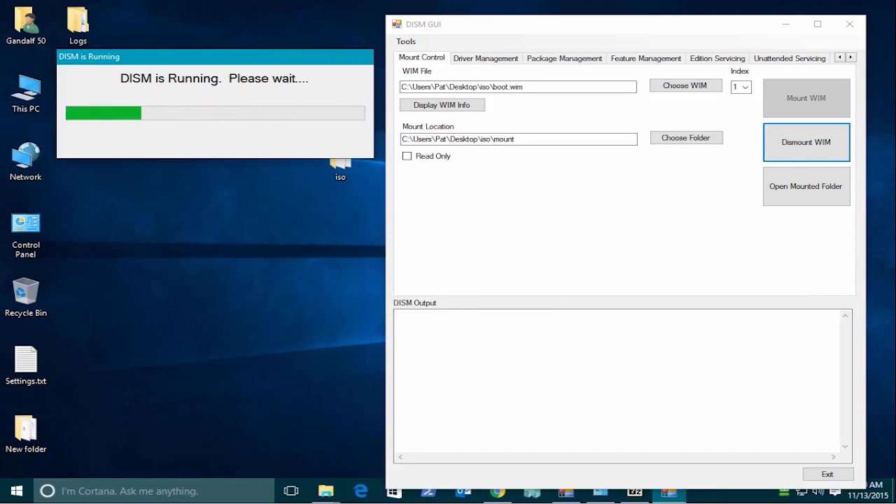
pyautogui.click(805, 142)
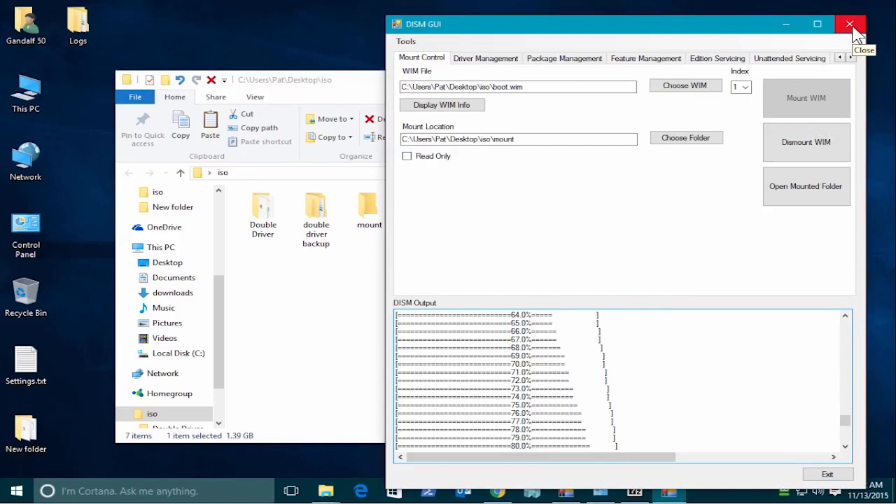
# - Close DISM GUI and check boot.wim's Properties for 996 MB and today's modified date
pyautogui.click(849, 23)
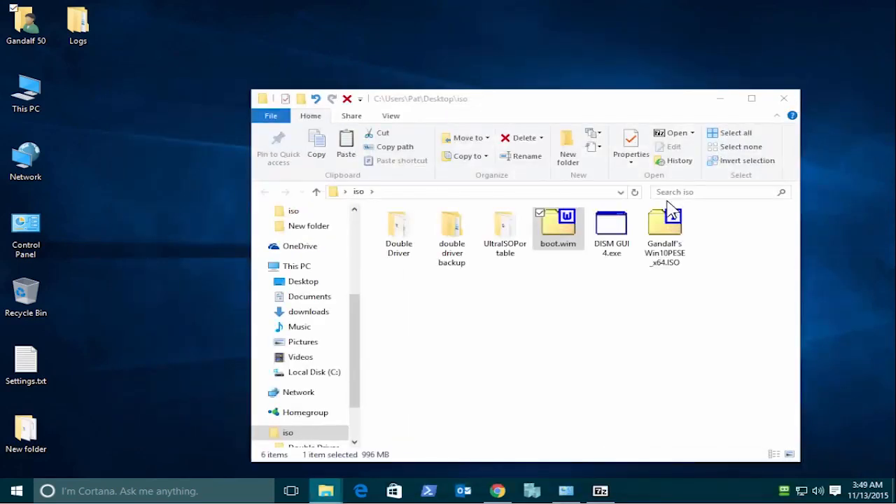
pyautogui.moveTo(545, 301)
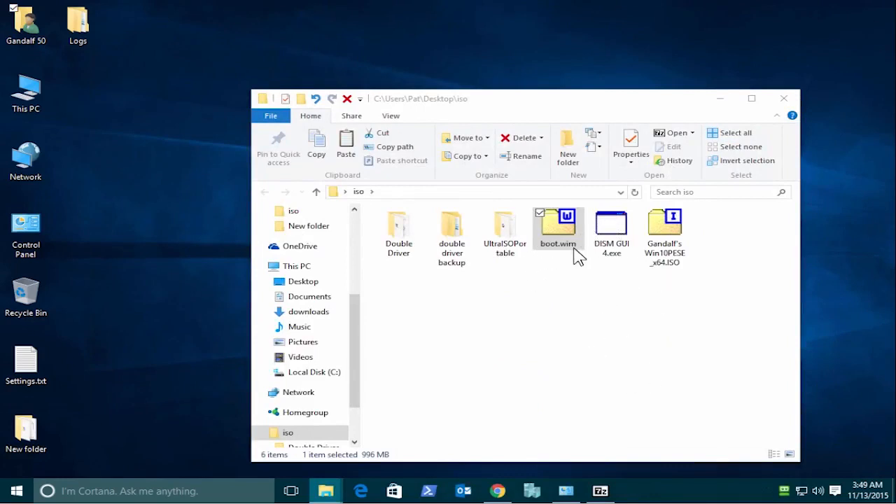
pyautogui.moveTo(644, 252)
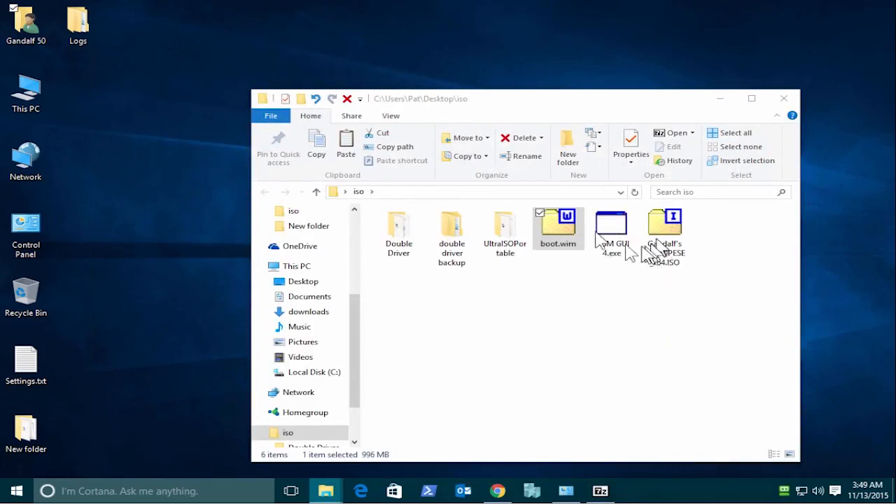
pyautogui.rightClick(558, 224)
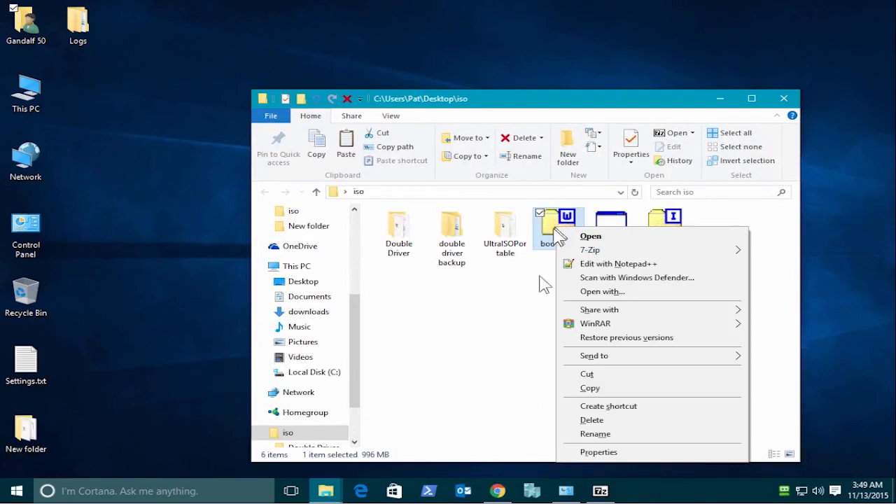
pyautogui.moveTo(616, 452)
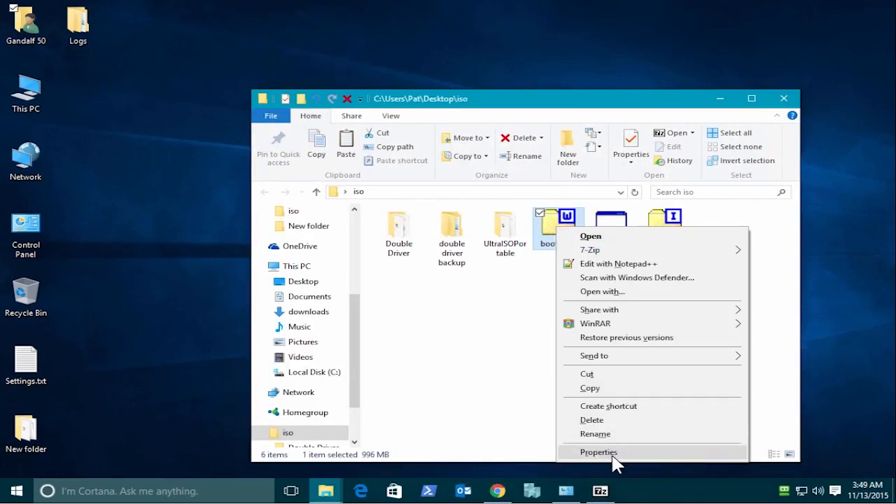
pyautogui.click(599, 452)
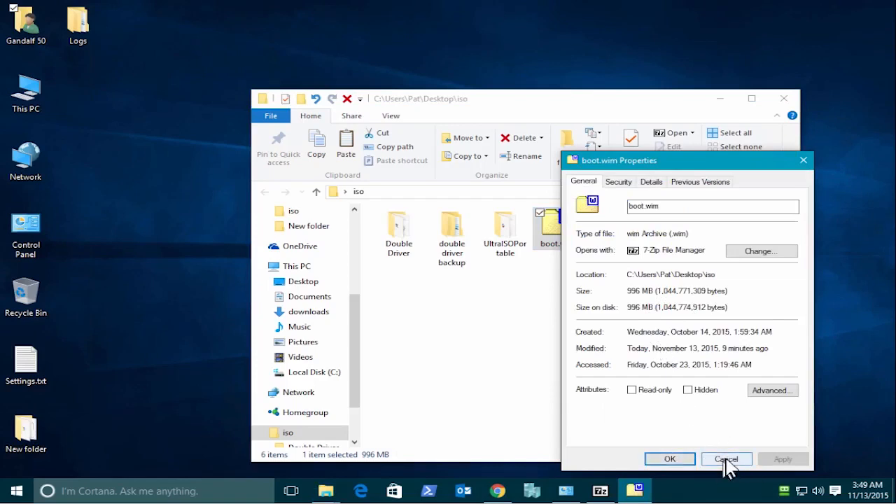
pyautogui.click(725, 458)
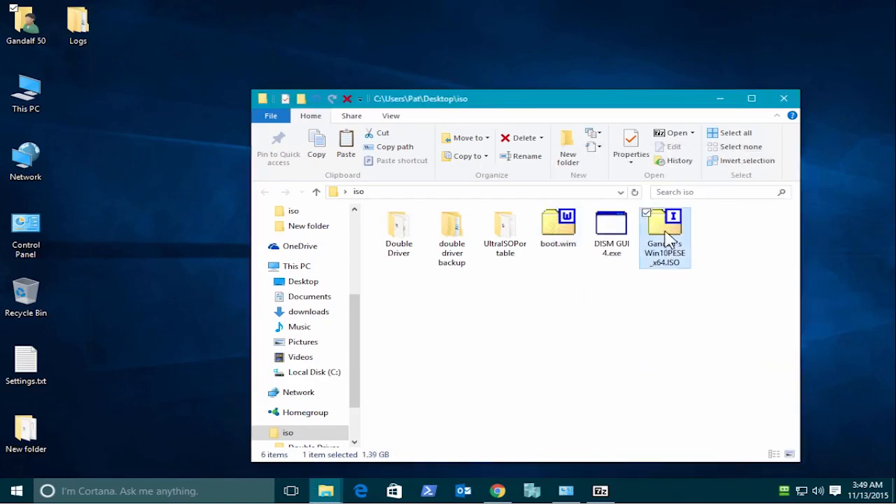
pyautogui.doubleClick(664, 238)
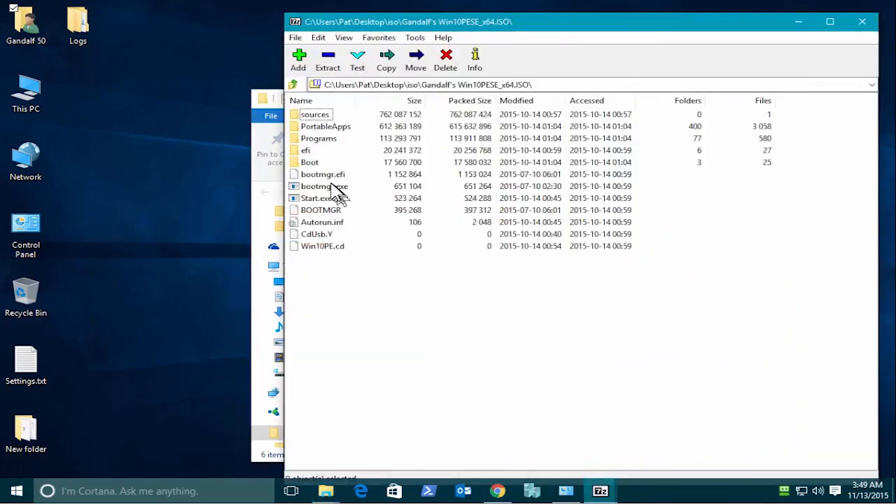
pyautogui.doubleClick(314, 114)
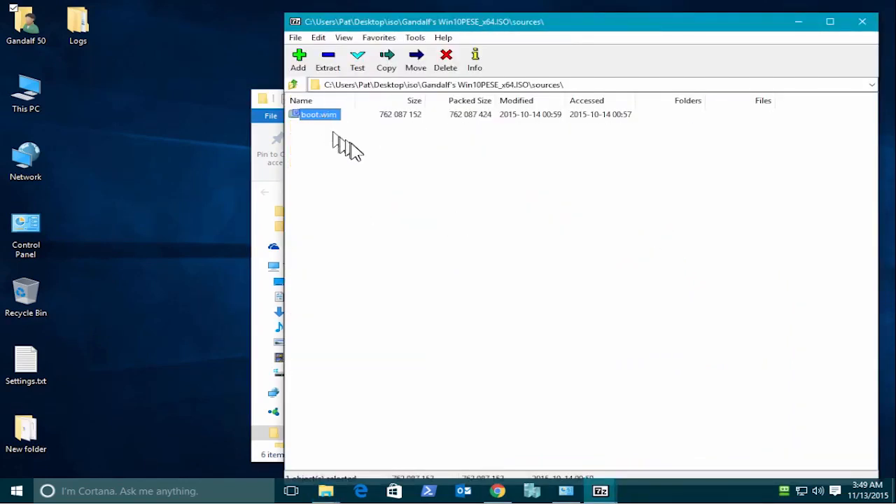
pyautogui.moveTo(408, 138)
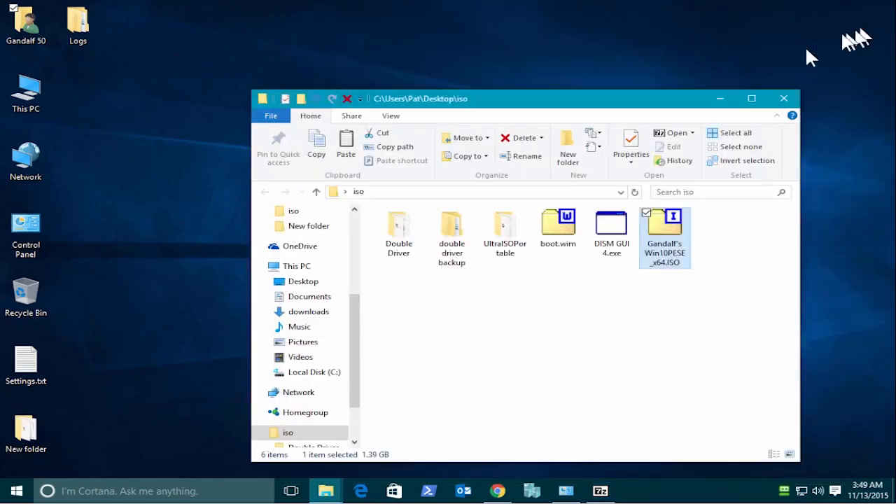
pyautogui.moveTo(731, 280)
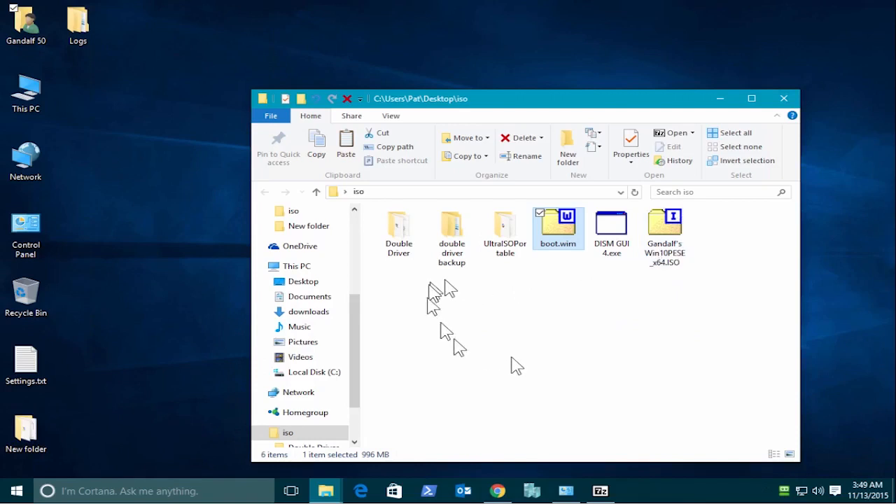
pyautogui.moveTo(503, 238)
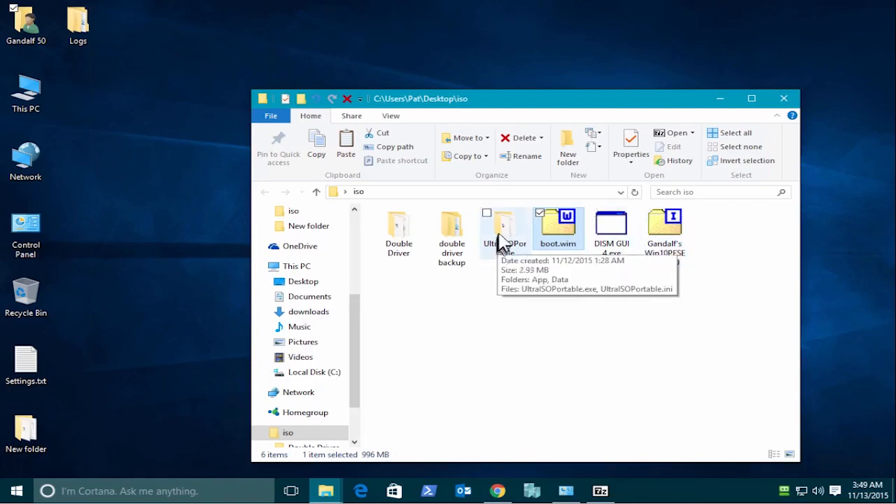
# - Run UltraISOPortable.exe from the UltraISOPortable folder, loading the Win10PESE ISO
pyautogui.doubleClick(504, 228)
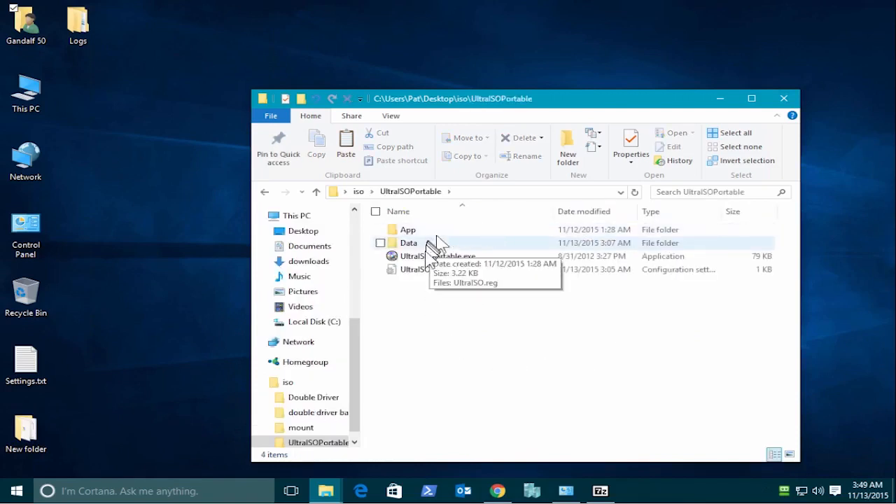
pyautogui.click(436, 256)
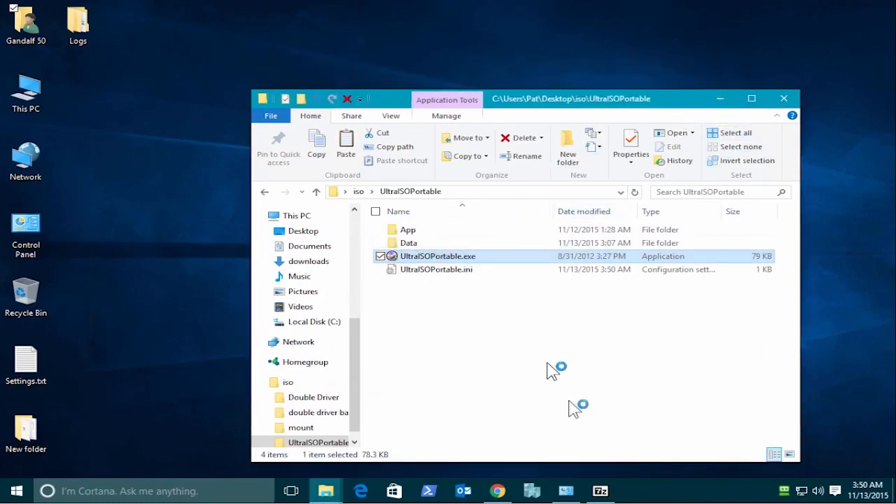
pyautogui.doubleClick(437, 256)
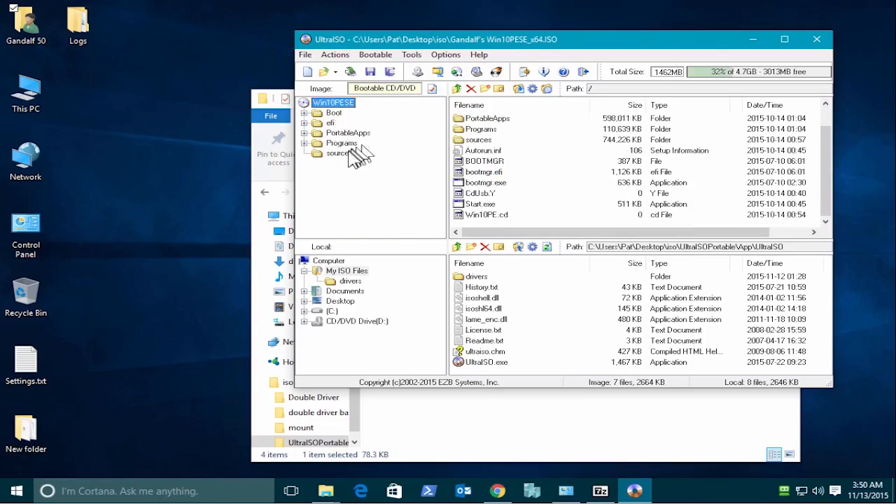
# - Open the image's sources folder and arrange the iso folder window with boot.wim beside it
pyautogui.click(341, 152)
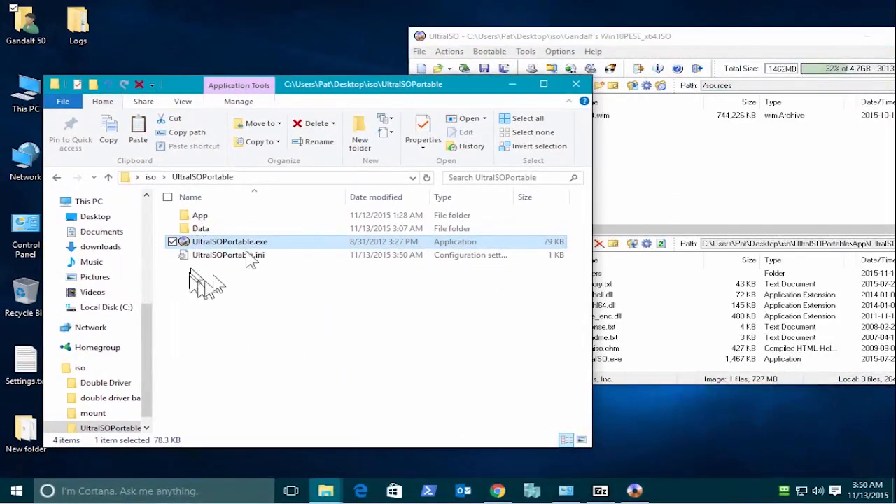
pyautogui.moveTo(108, 177)
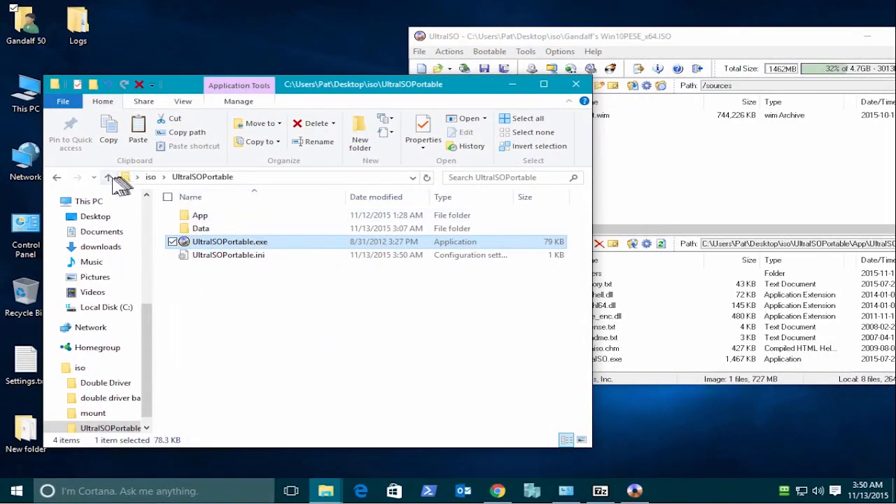
pyautogui.click(109, 177)
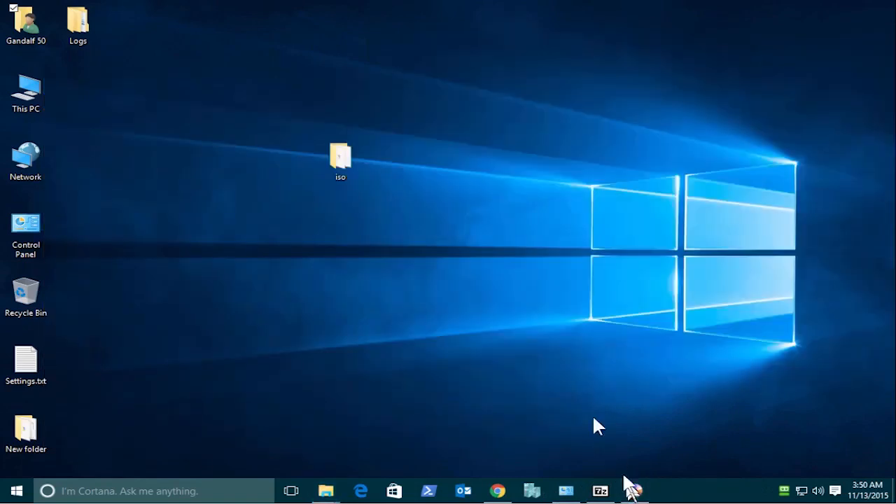
pyautogui.click(633, 489)
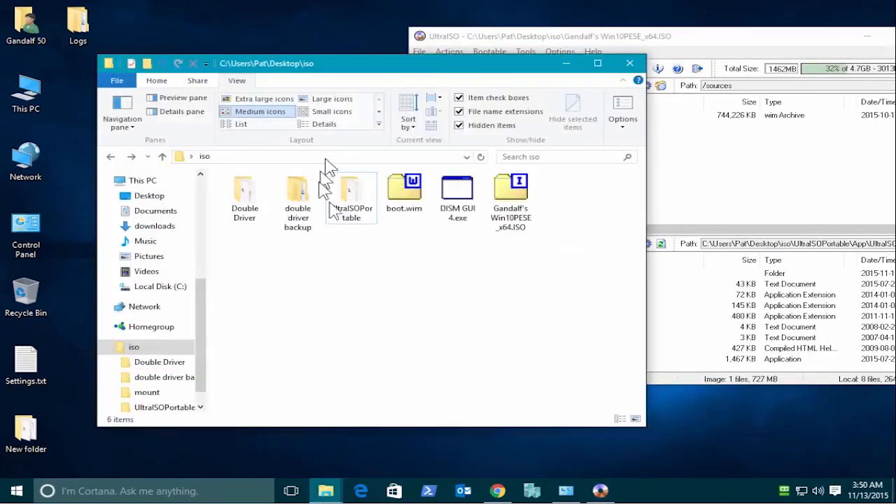
pyautogui.moveTo(403, 185); pyautogui.dragTo(490, 209)
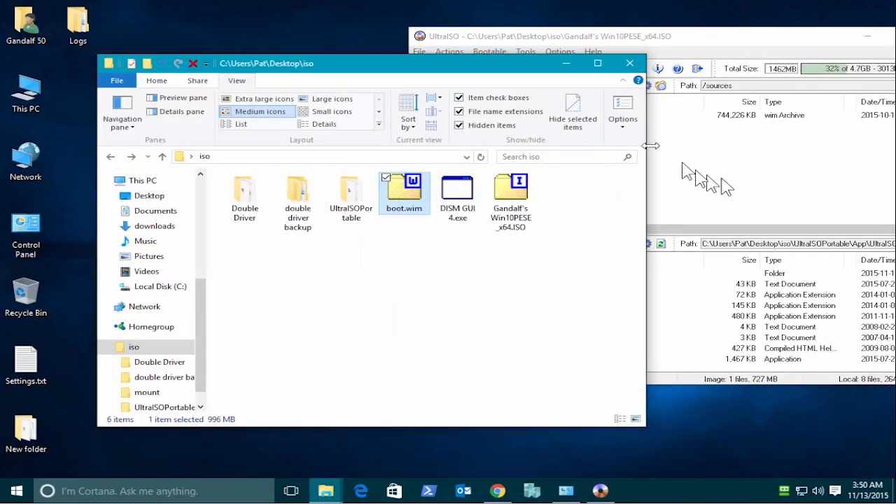
pyautogui.moveTo(545, 75)
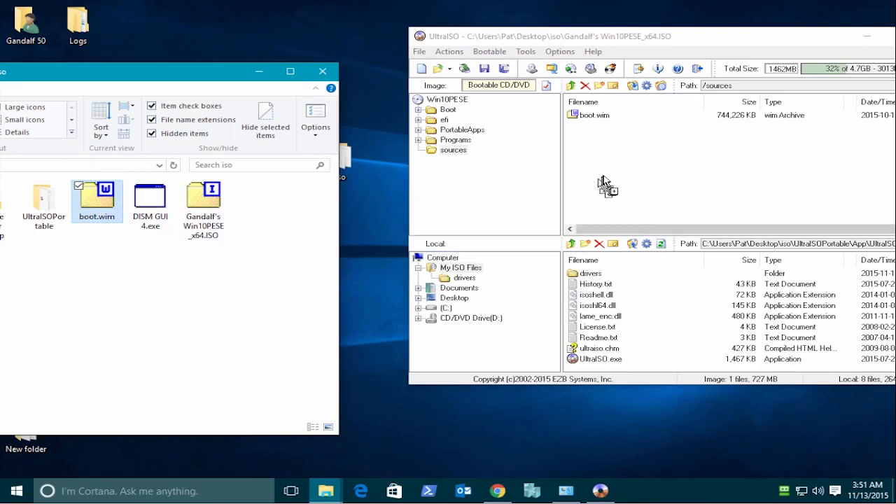
pyautogui.moveTo(609, 185)
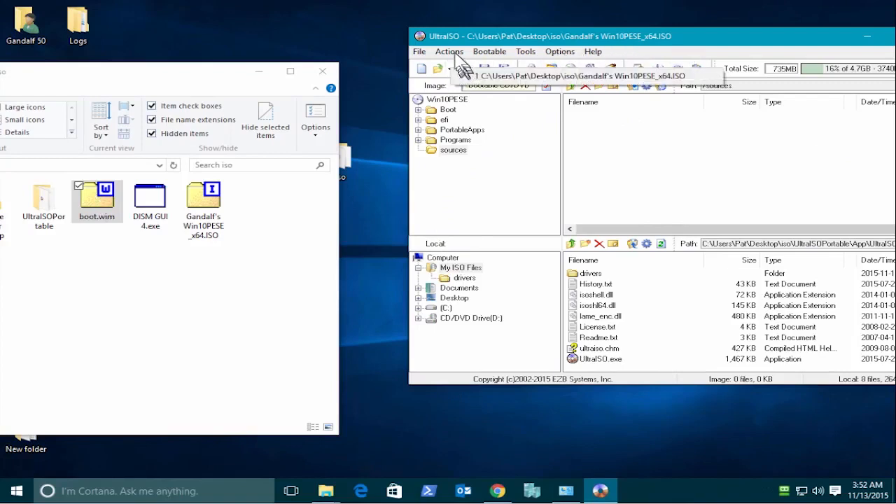
# - Add the driver-injected boot.wim from the iso folder into the image's sources folder
pyautogui.click(450, 51)
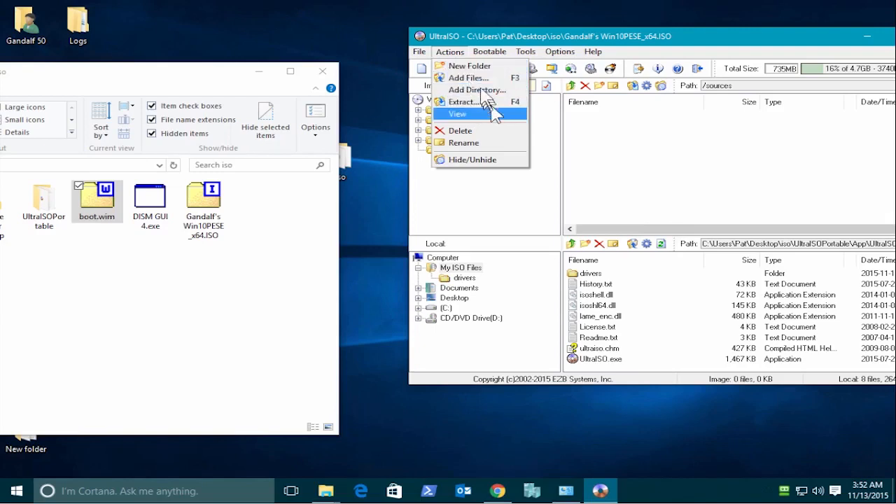
pyautogui.click(468, 77)
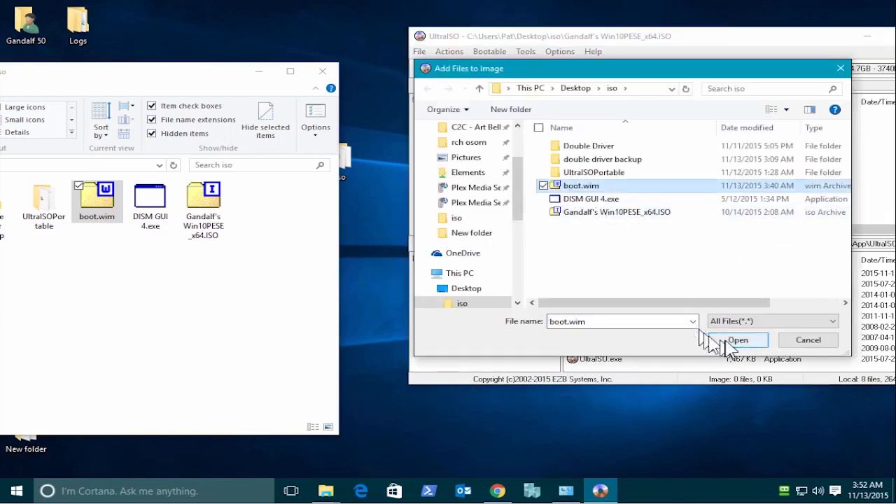
pyautogui.click(737, 340)
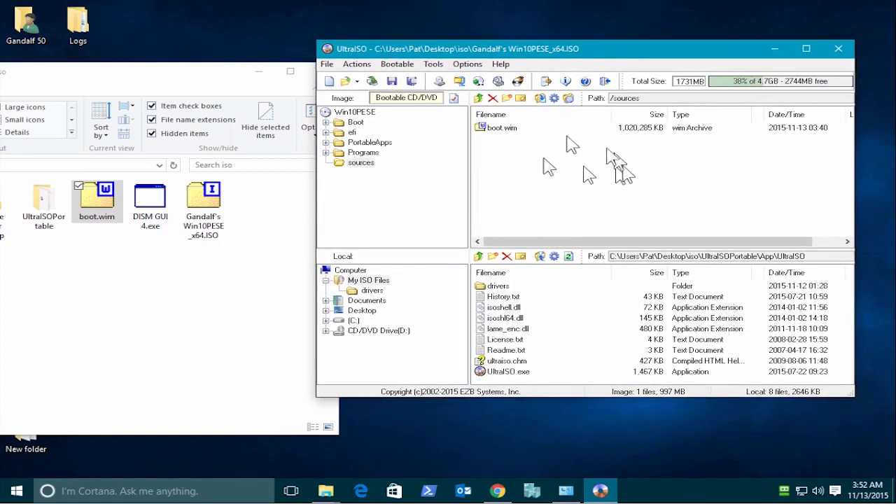
# - Save the edited image as 'Gandalf's Win10PESE_x64a.ISO' in the iso folder
pyautogui.click(502, 127)
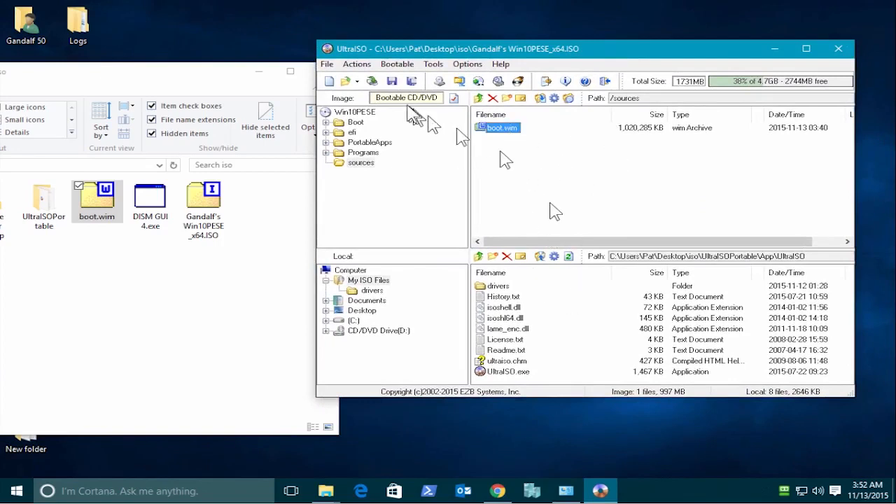
pyautogui.click(327, 64)
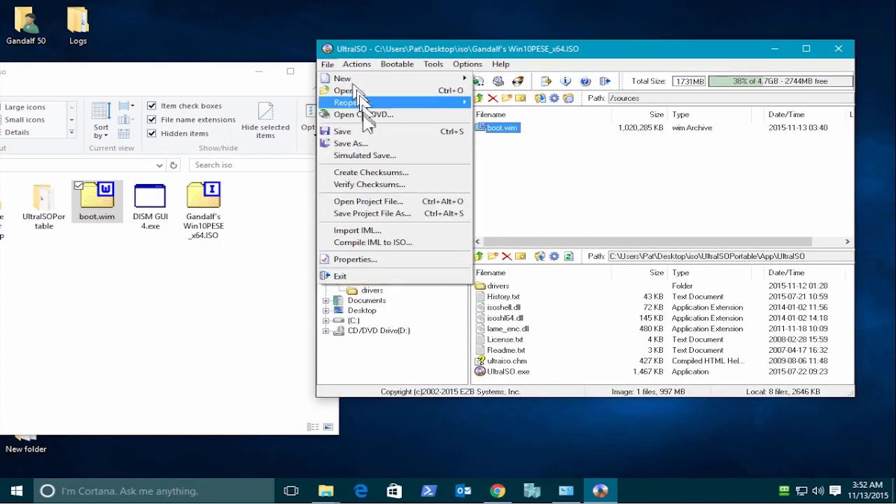
pyautogui.click(352, 143)
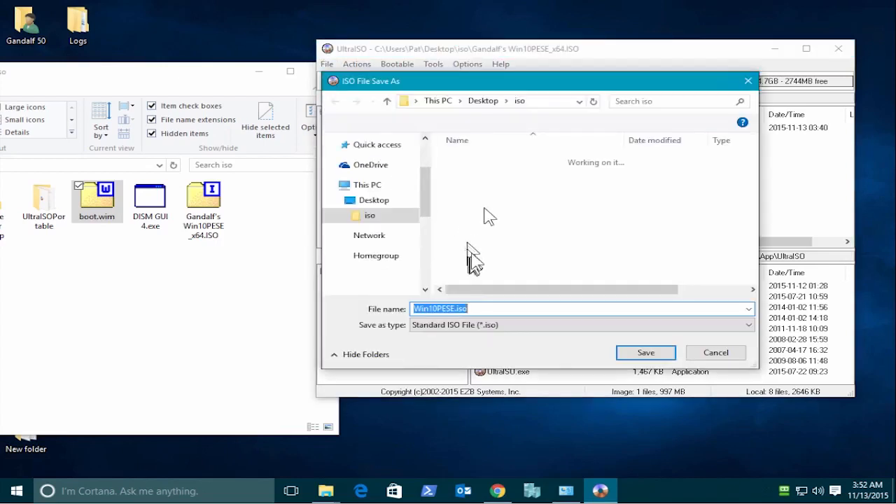
pyautogui.click(512, 198)
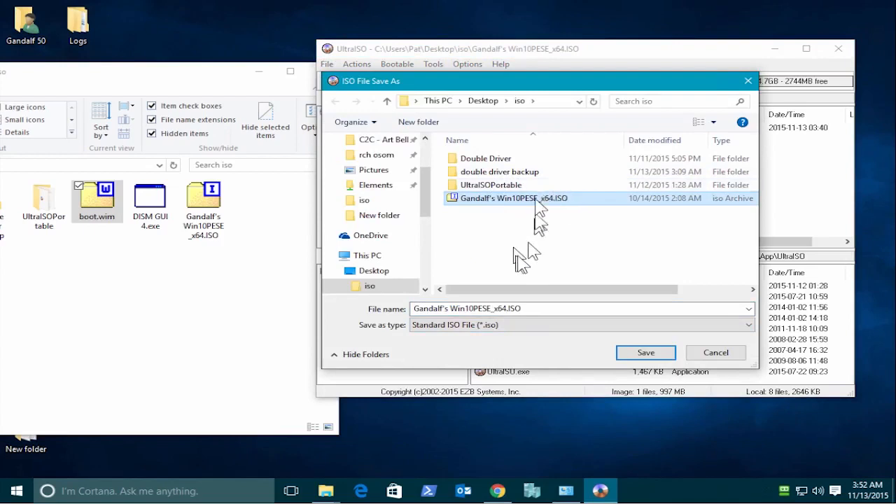
pyautogui.moveTo(546, 235)
pyautogui.write('a')
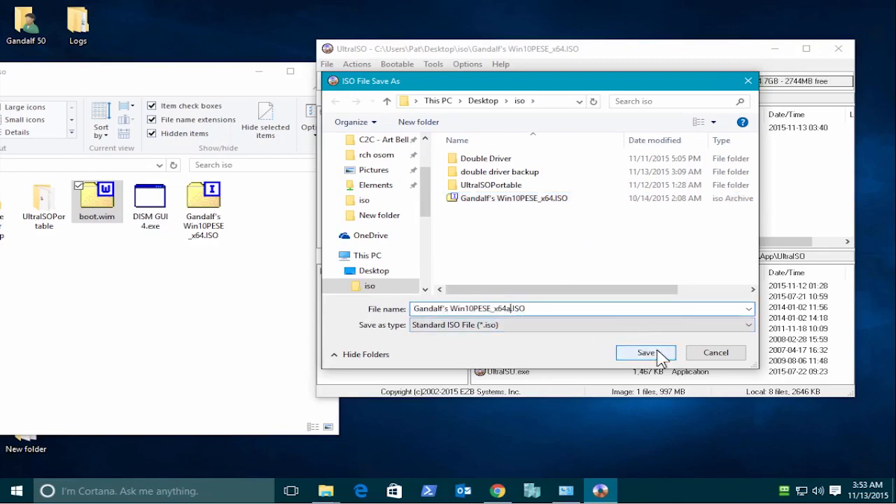
pyautogui.click(645, 352)
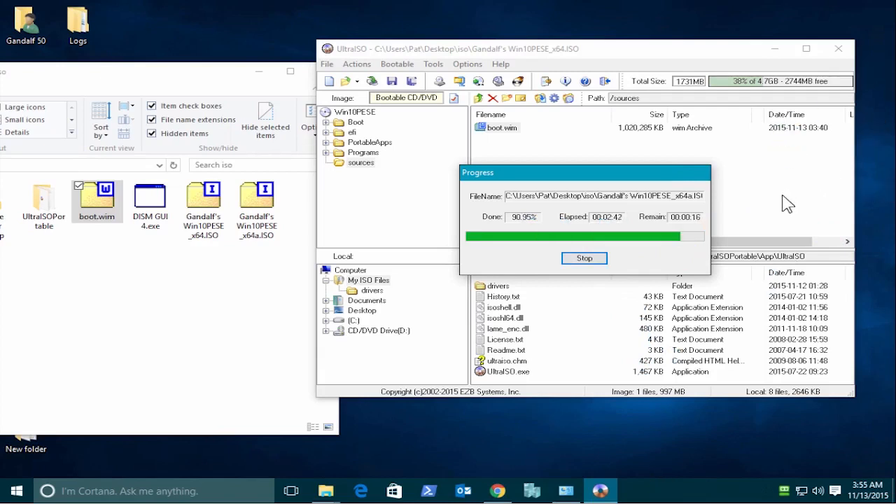
pyautogui.moveTo(760, 213)
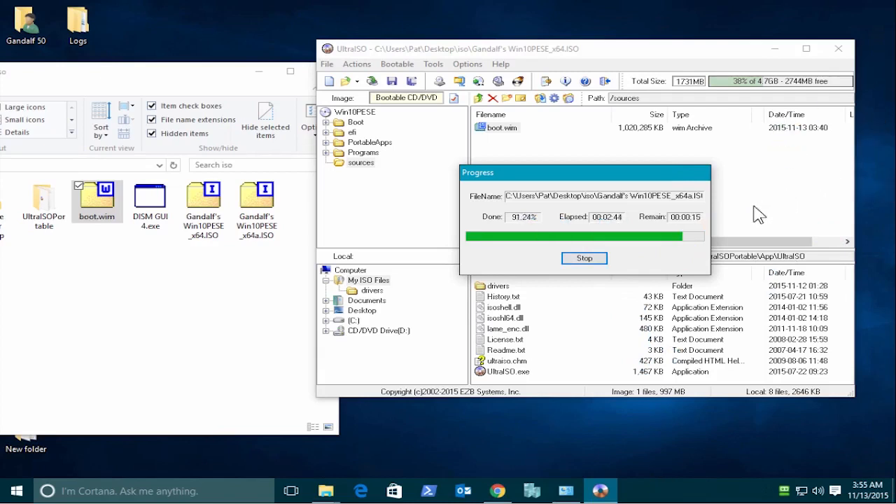
pyautogui.moveTo(629, 224)
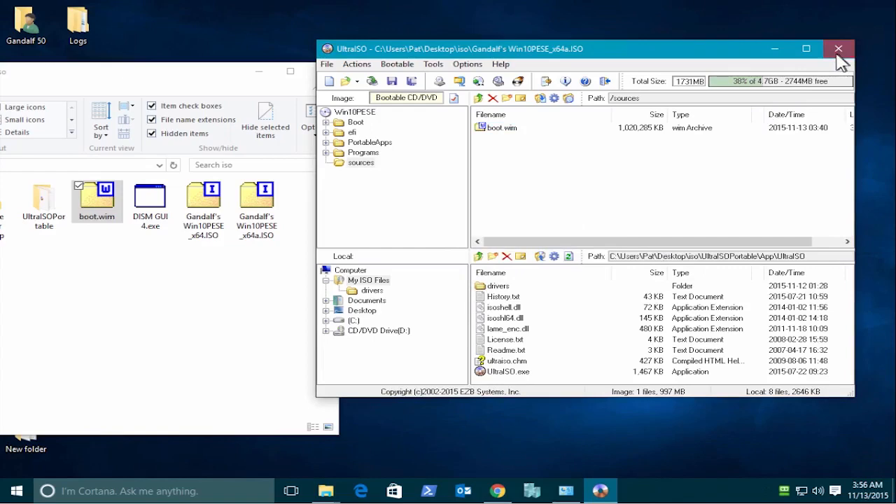
# - Close UltraISO and show the iso folder in Details view with sizes and dates
pyautogui.click(838, 48)
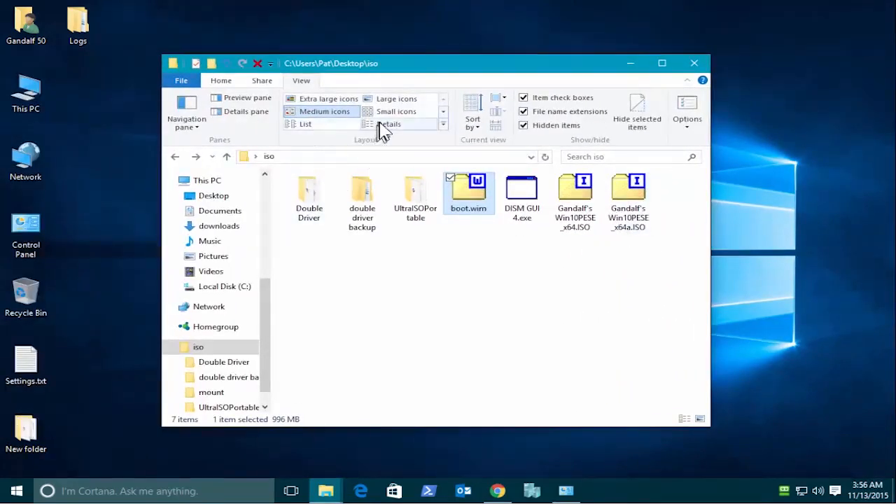
pyautogui.click(388, 124)
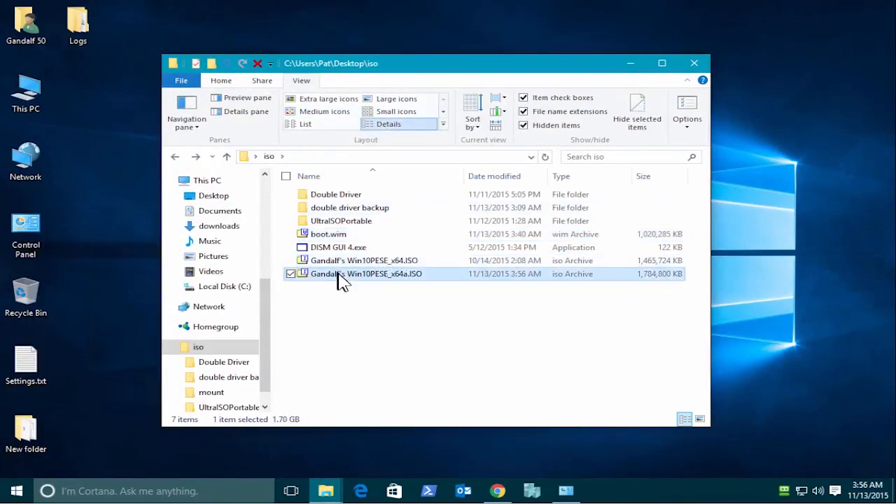
pyautogui.moveTo(360, 315)
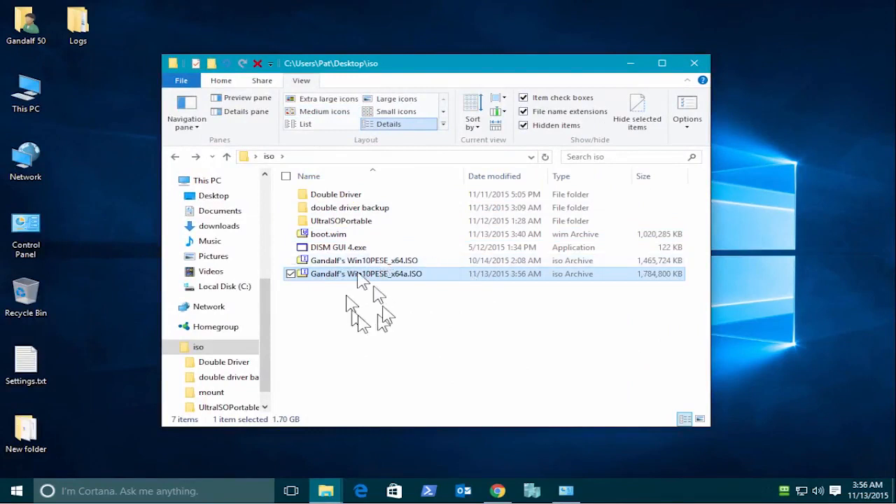
pyautogui.moveTo(767, 158)
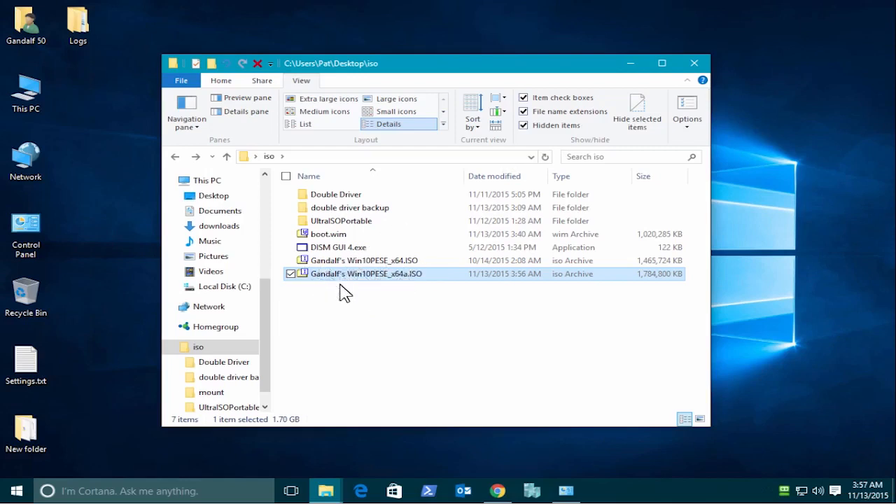
pyautogui.moveTo(358, 279)
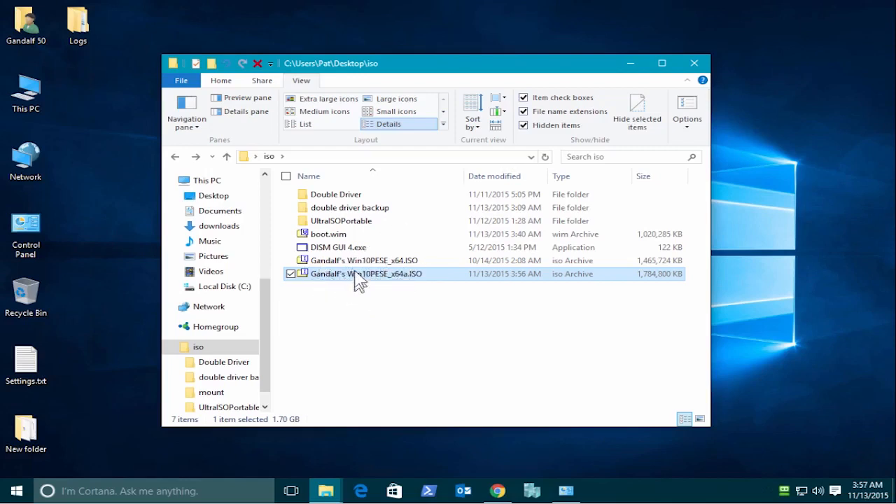
pyautogui.moveTo(378, 245)
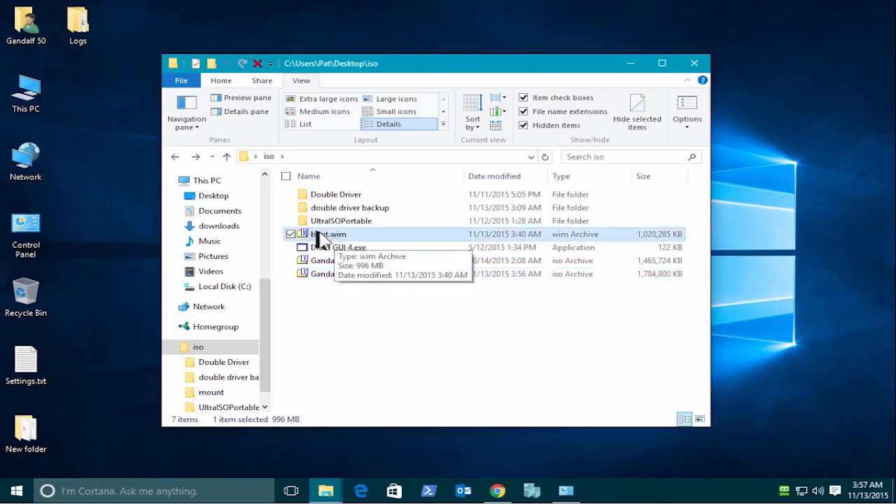
# - Open boot.wim in 7-Zip and browse to Windows\System32\DriverStore\FileRepository
pyautogui.rightClick(327, 233)
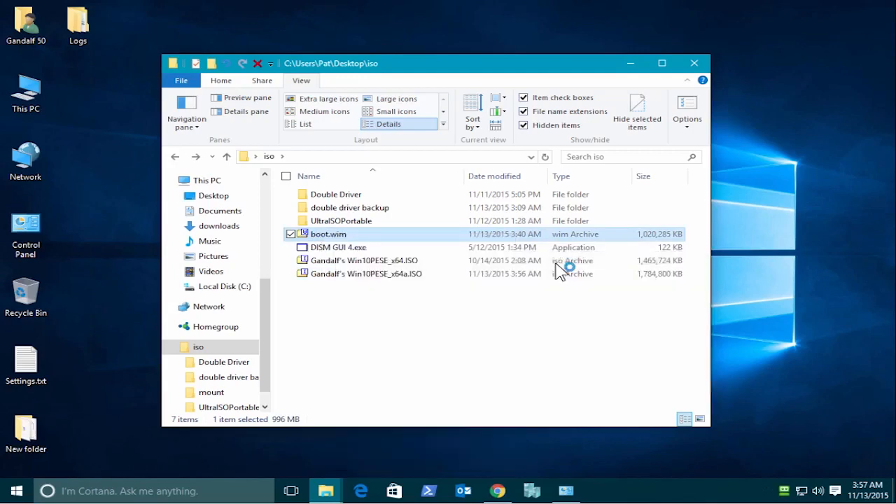
pyautogui.doubleClick(328, 234)
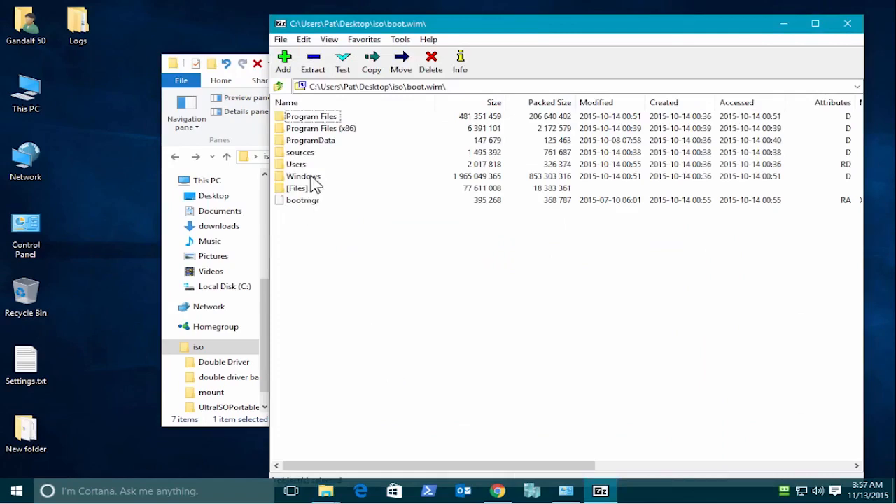
pyautogui.doubleClick(303, 176)
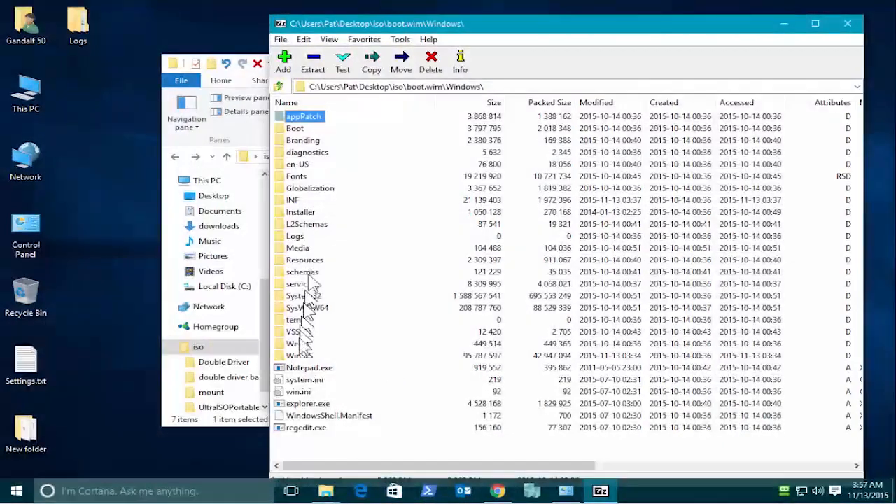
pyautogui.moveTo(319, 301)
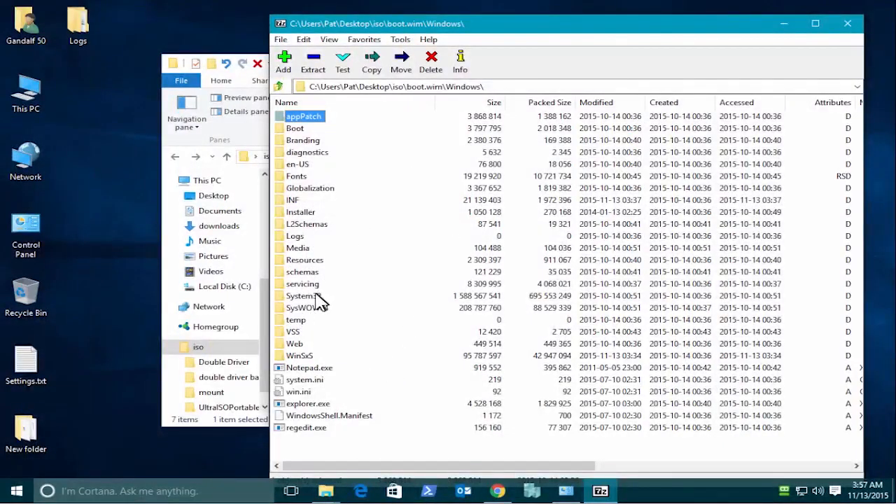
pyautogui.doubleClick(304, 296)
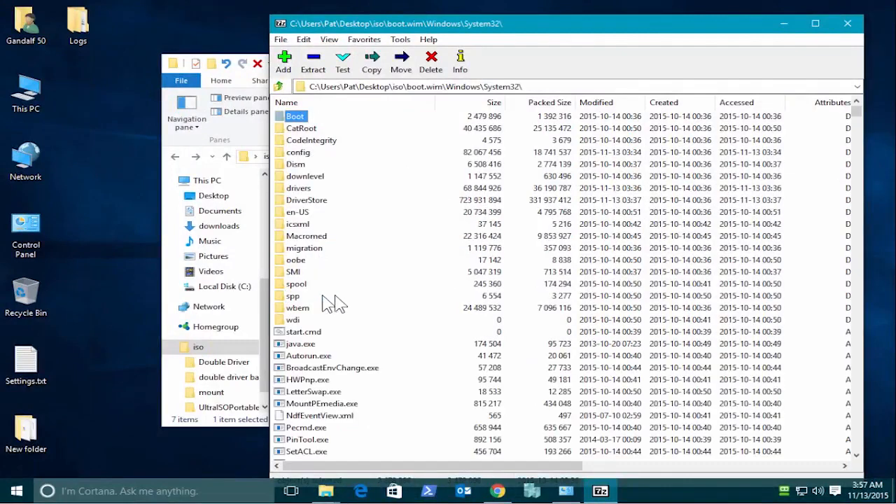
pyautogui.doubleClick(306, 200)
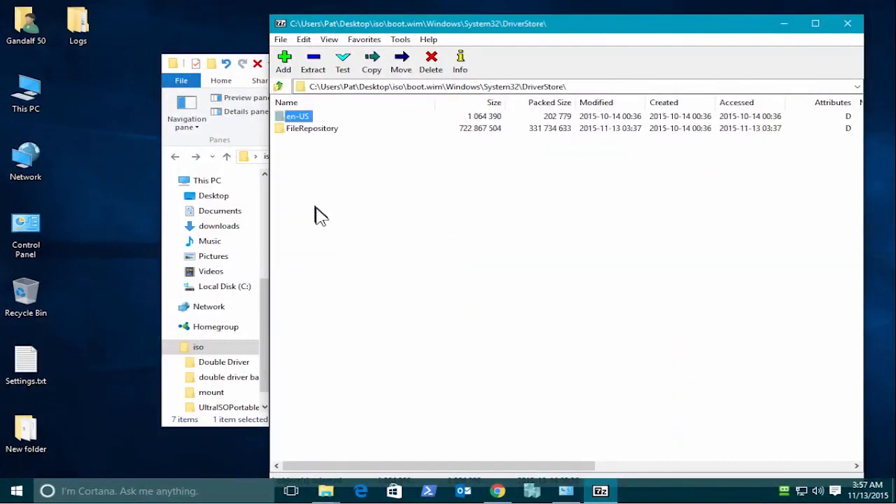
pyautogui.moveTo(313, 134)
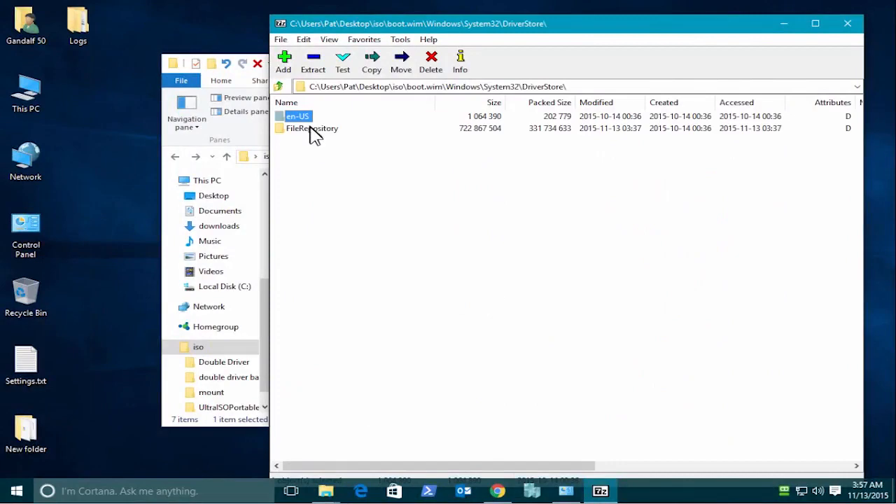
pyautogui.doubleClick(313, 128)
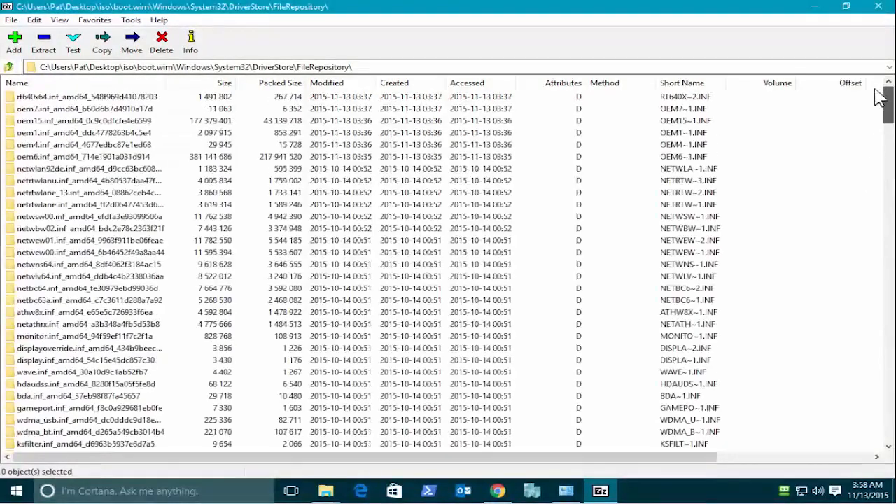
pyautogui.moveTo(368, 161)
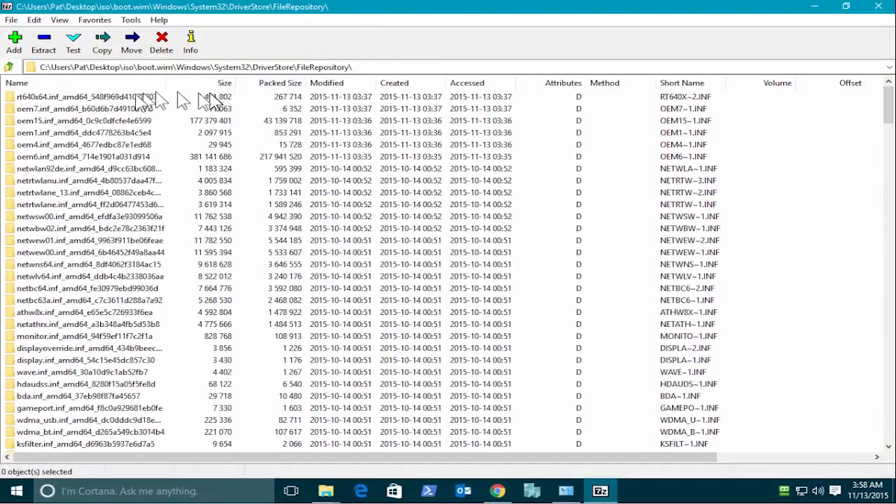
# - Check the rt640x64 and oem7 driver folders dated 2015-11-13, then close 7-Zip
pyautogui.scroll(-3)
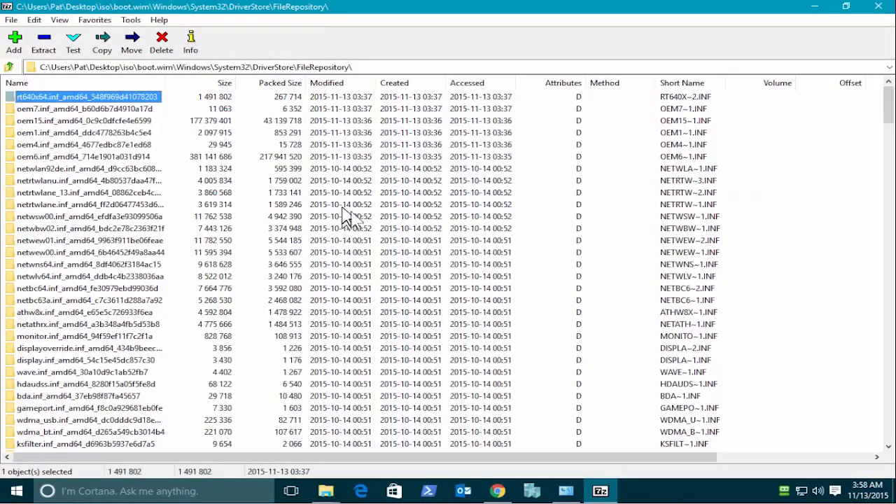
pyautogui.click(84, 132)
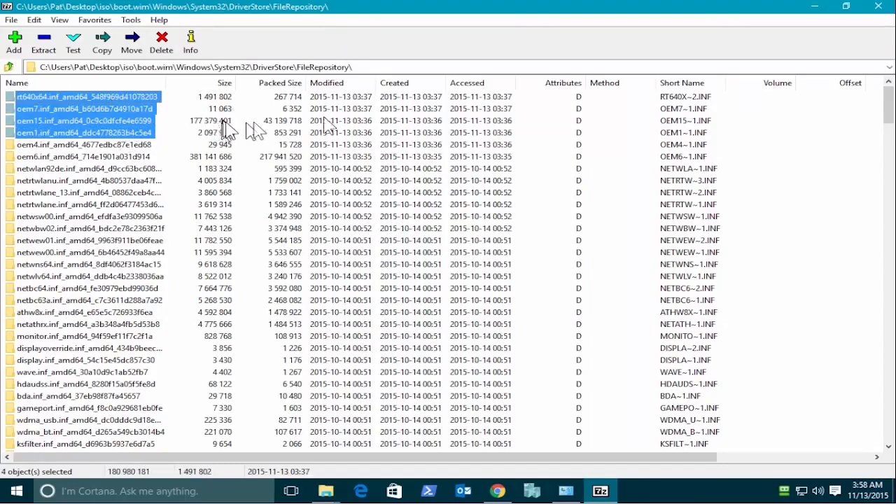
pyautogui.moveTo(224, 136)
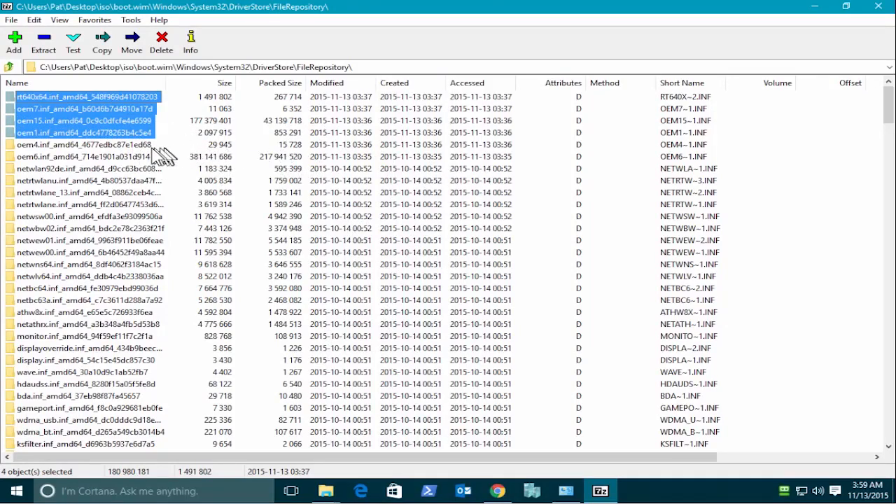
pyautogui.click(81, 109)
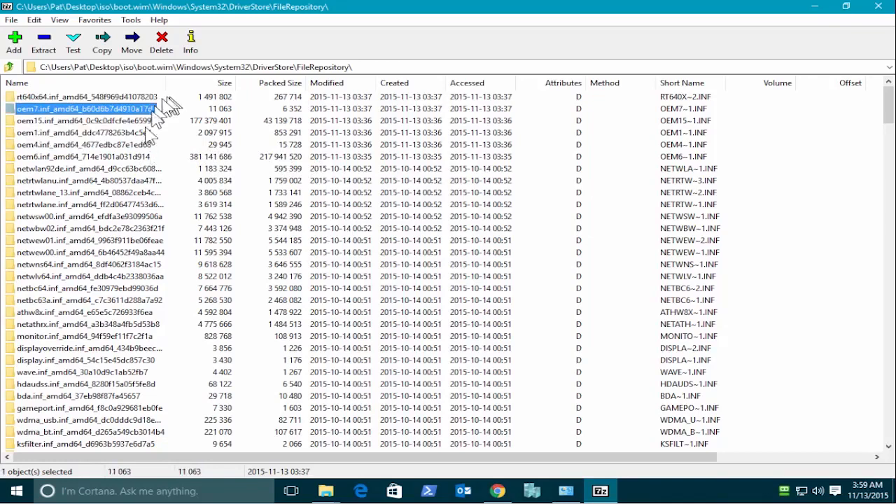
pyautogui.moveTo(738, 362)
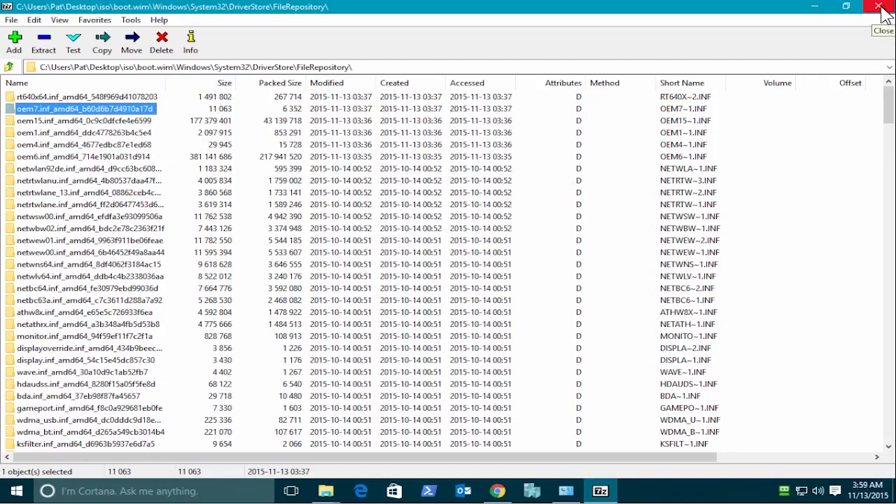
pyautogui.click(884, 6)
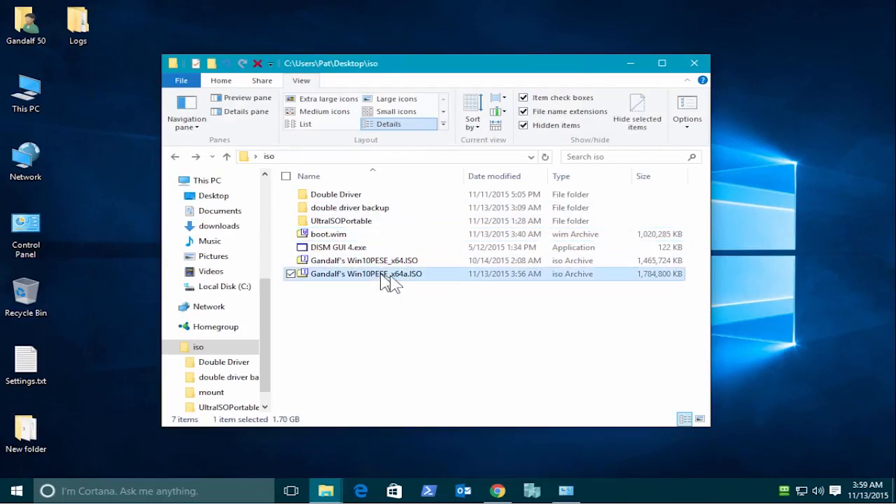
pyautogui.moveTo(458, 298)
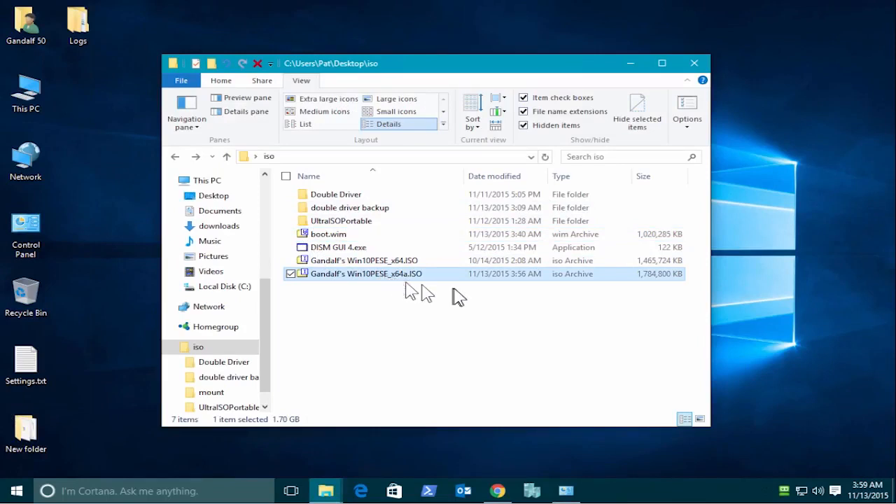
pyautogui.moveTo(490, 299)
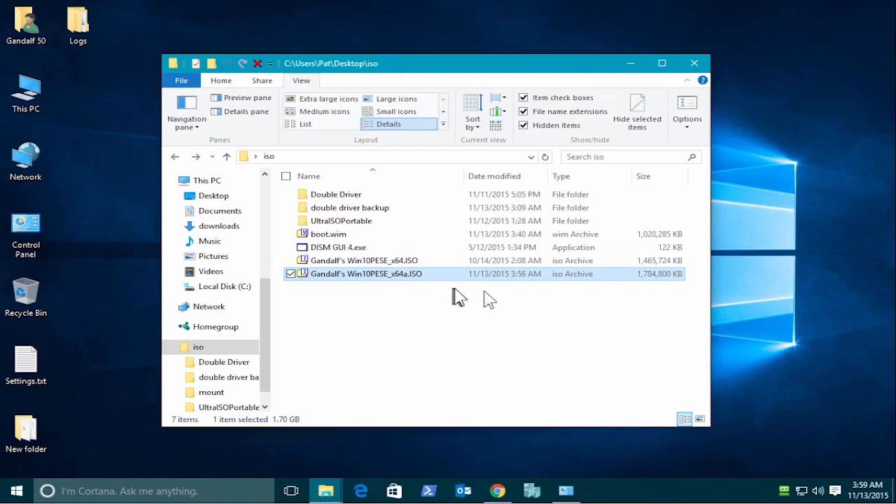
pyautogui.moveTo(497, 298)
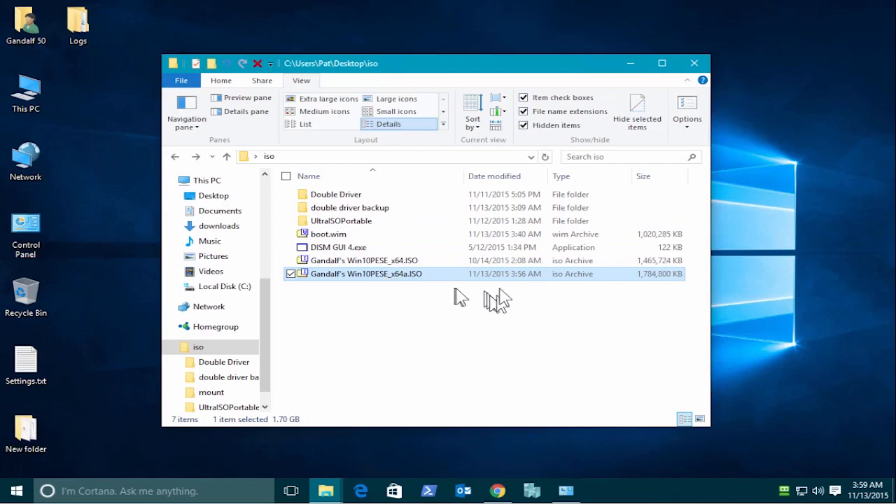